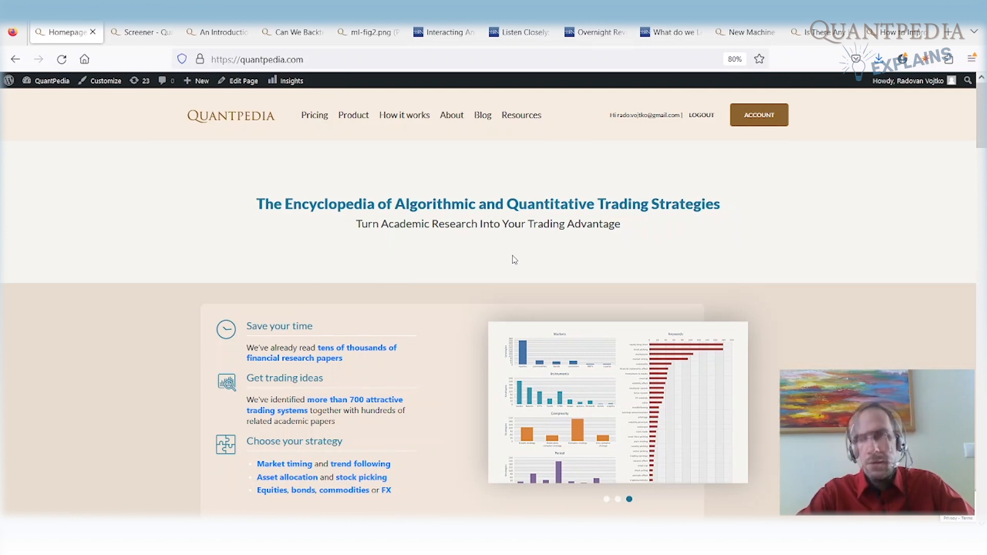
- Switch to the machine-learning screener and highlight 'We've found 3 Free and 78 Premium strategies'
left_click(141, 32)
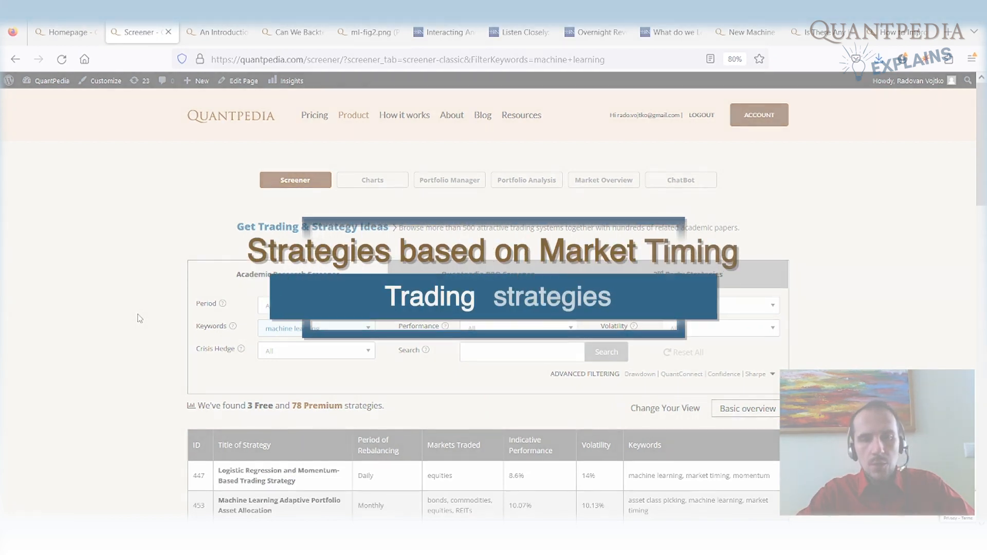
double_click(296, 405)
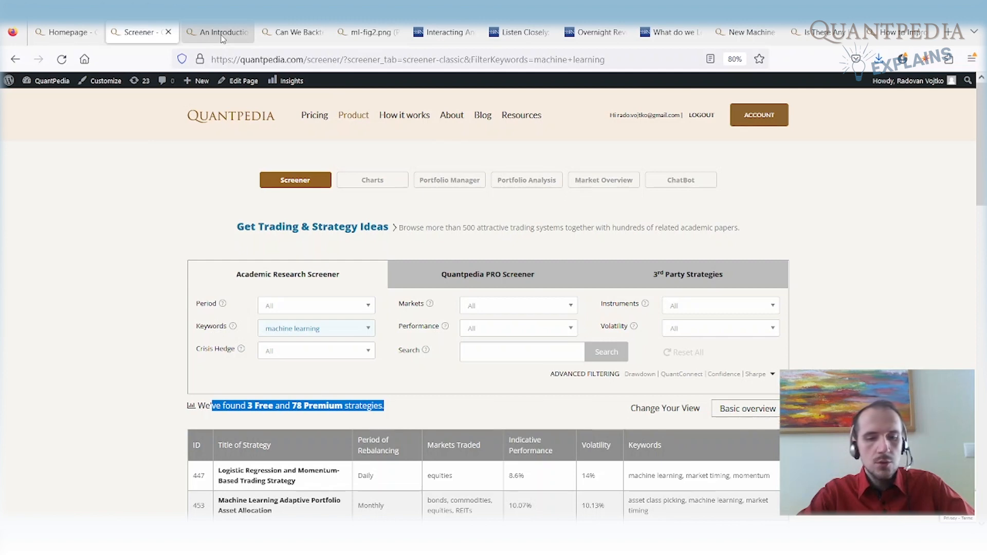
- Switch to the 'An Introduction to Machine Learning Research' article and clear the title highlight
left_click(217, 32)
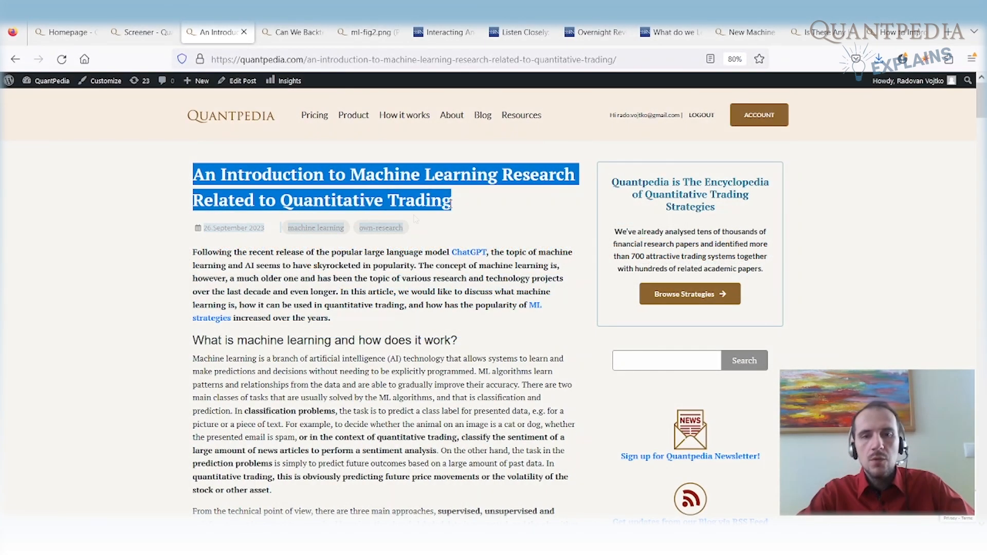
left_click(391, 330)
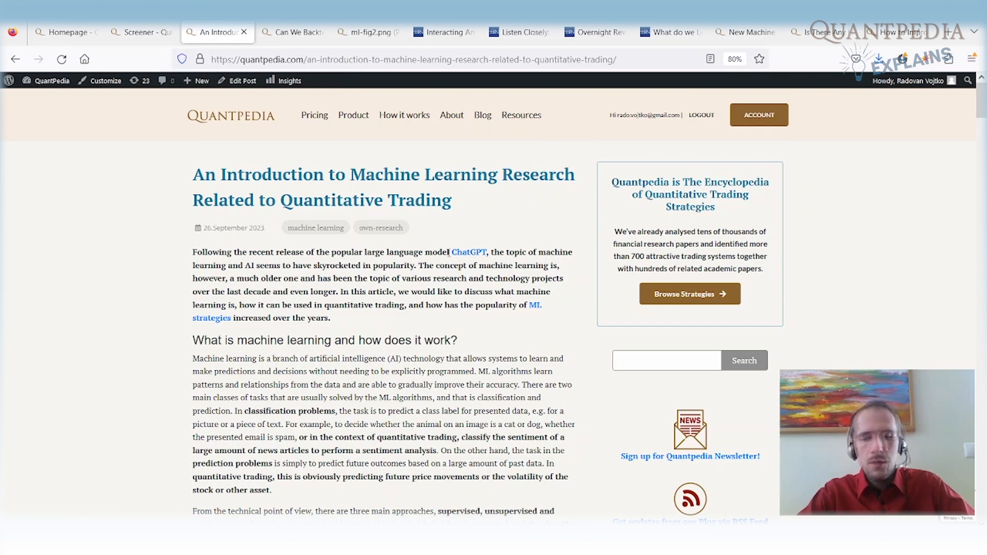
- Highlight 'not being explicitly programmed', 'classification' and 'predicting future price movements' in the section
scroll("down", 3)
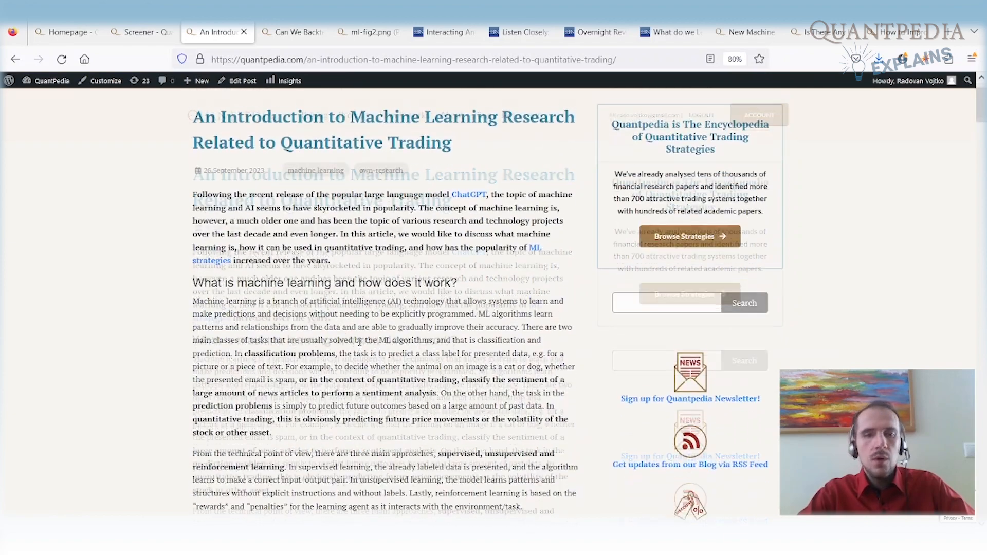
scroll("down", 3)
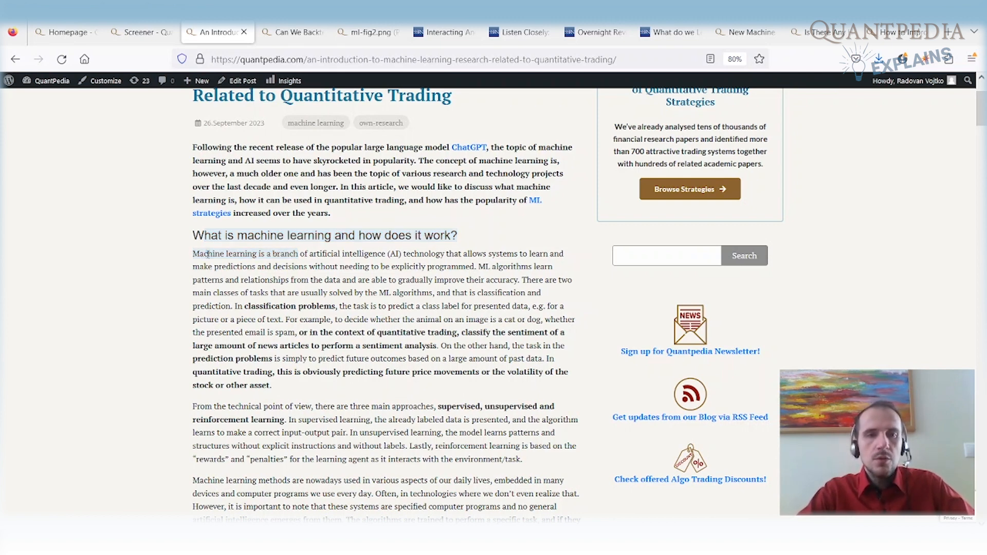
left_click_drag(206, 253, 363, 253)
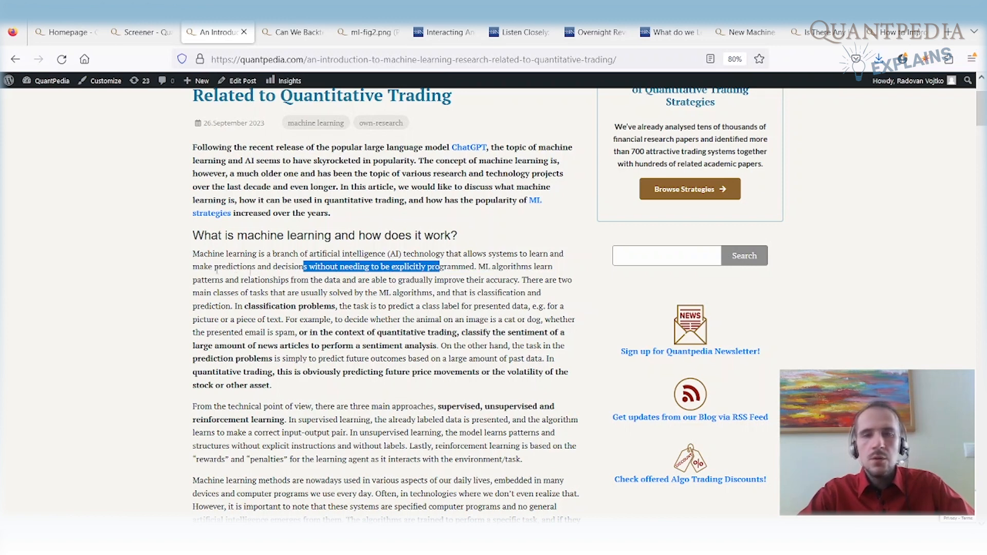
double_click(207, 280)
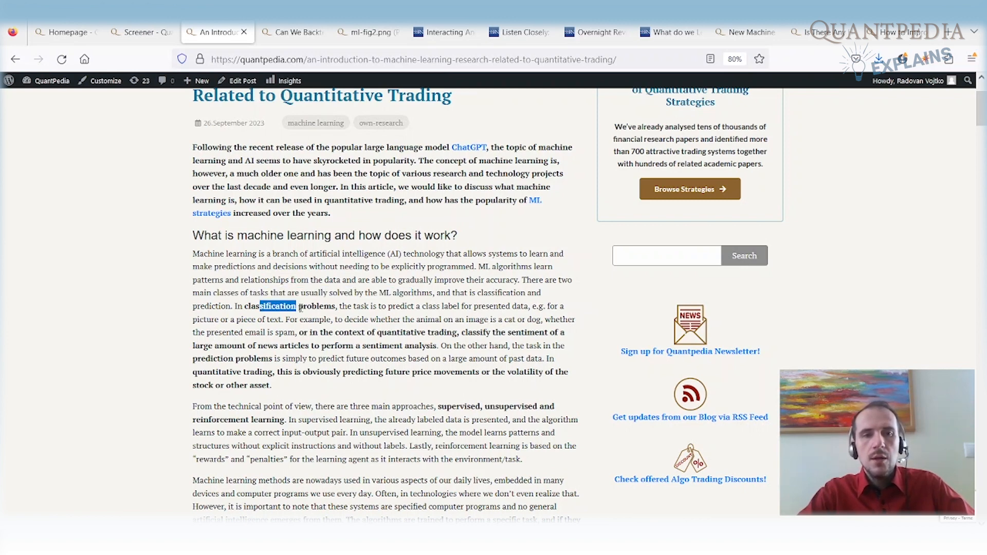
left_click_drag(299, 306, 400, 319)
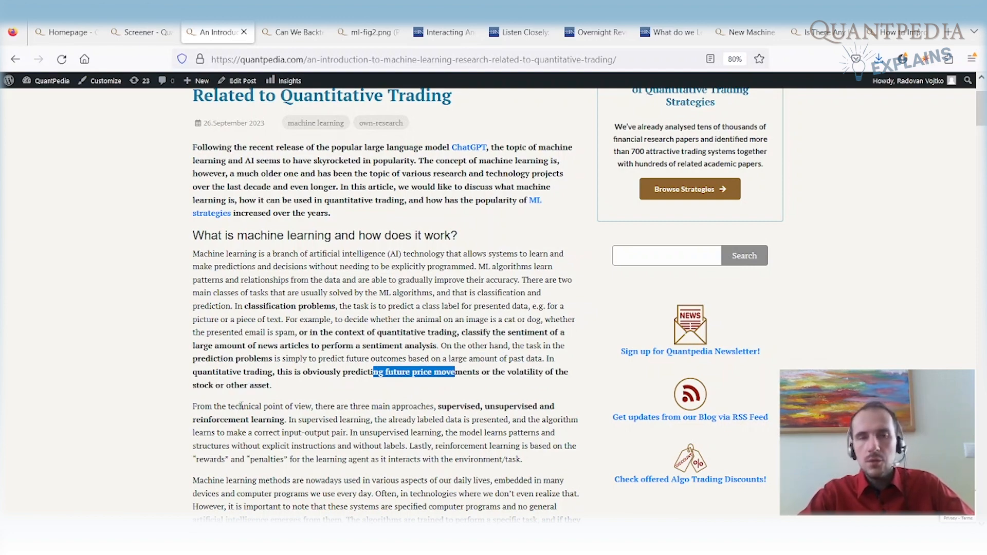
- Scroll to the Machine Learning Methods in Finance reference and highlight 'current and future directions'
scroll("down", 3)
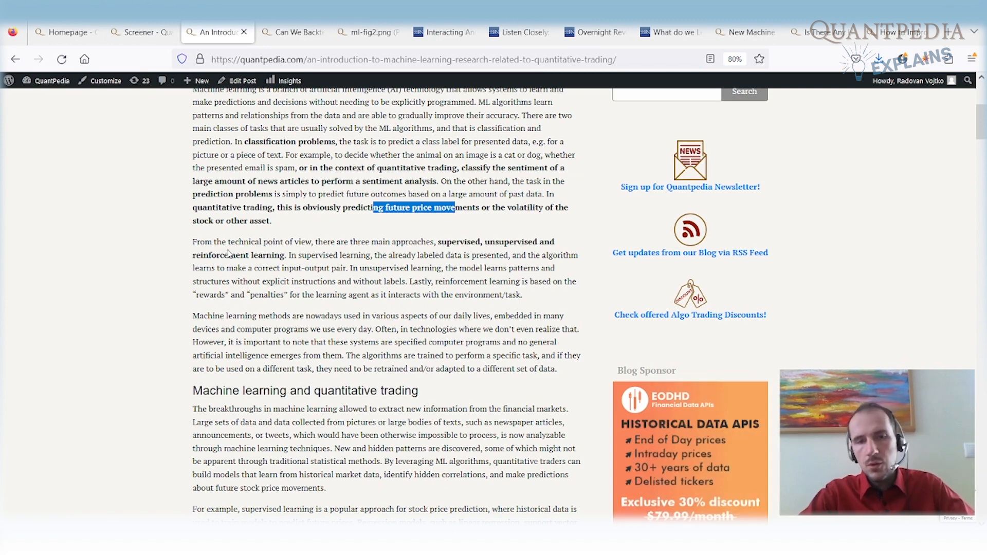
scroll("down", 3)
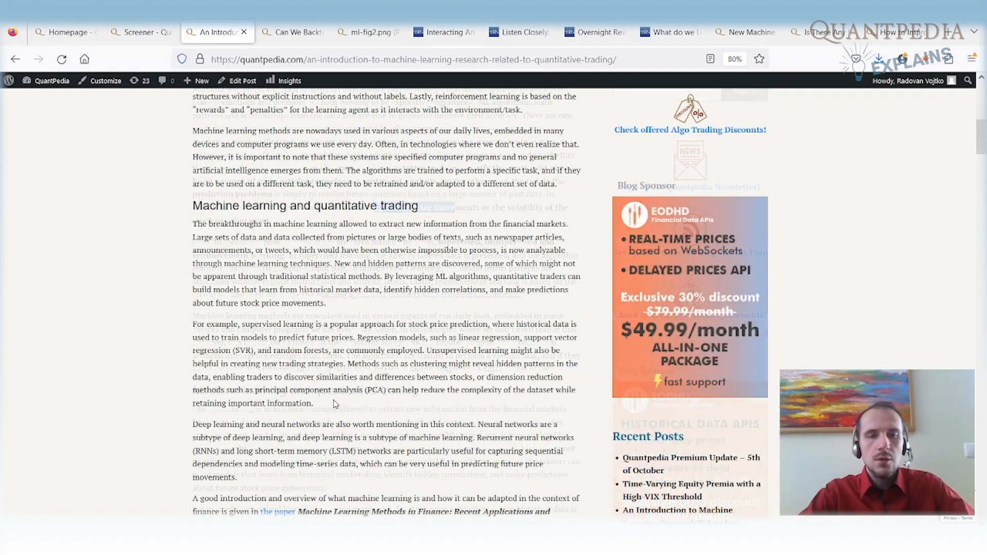
scroll("down", 3)
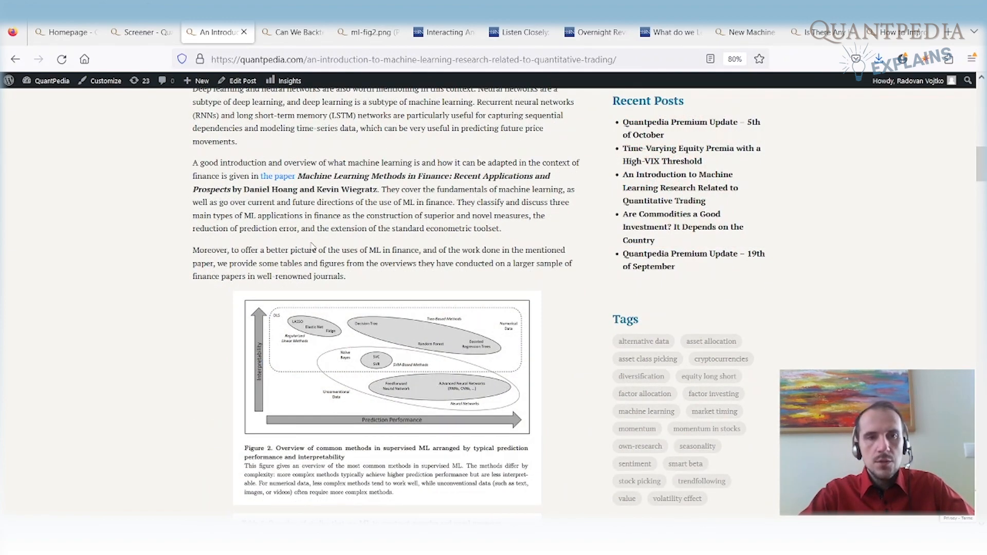
mouse_move(308, 180)
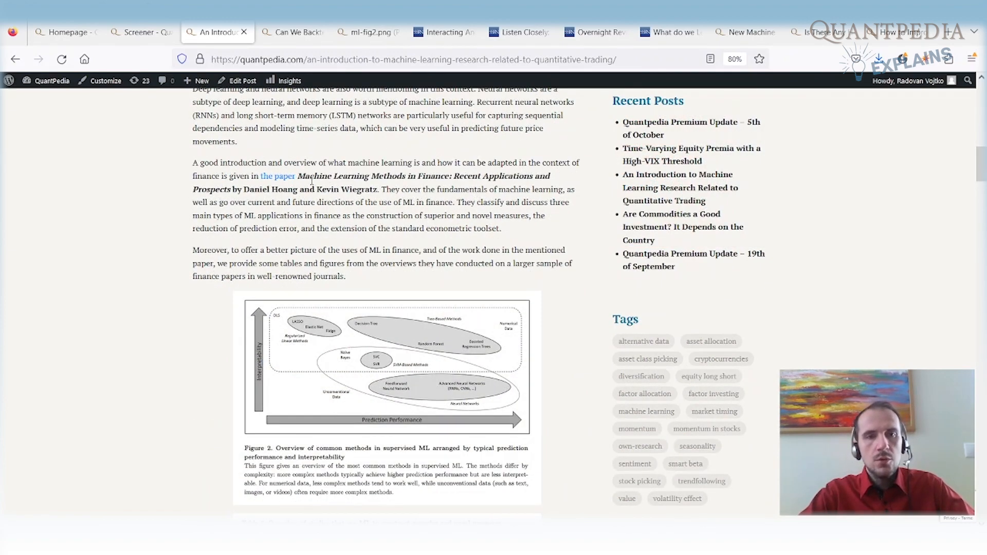
left_click_drag(302, 176, 453, 176)
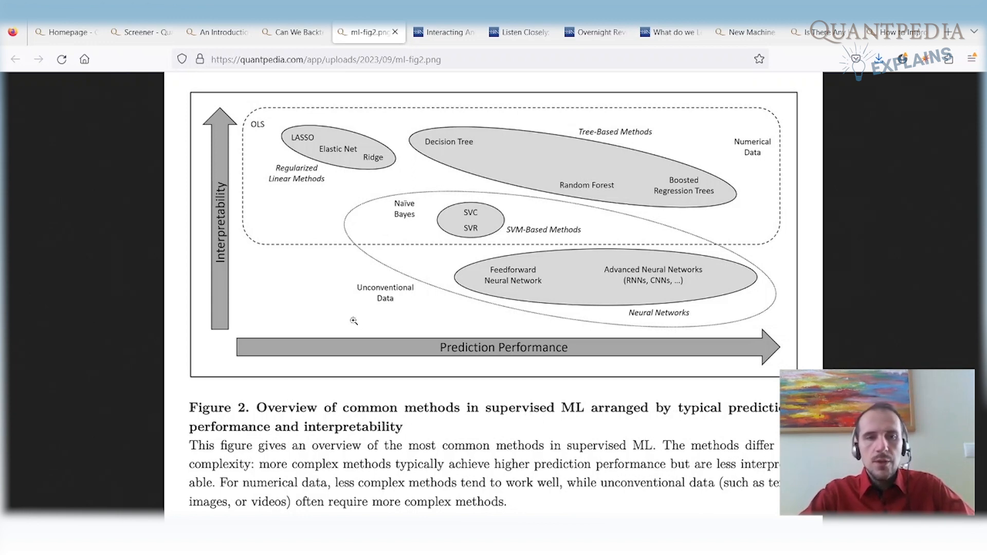
mouse_move(278, 319)
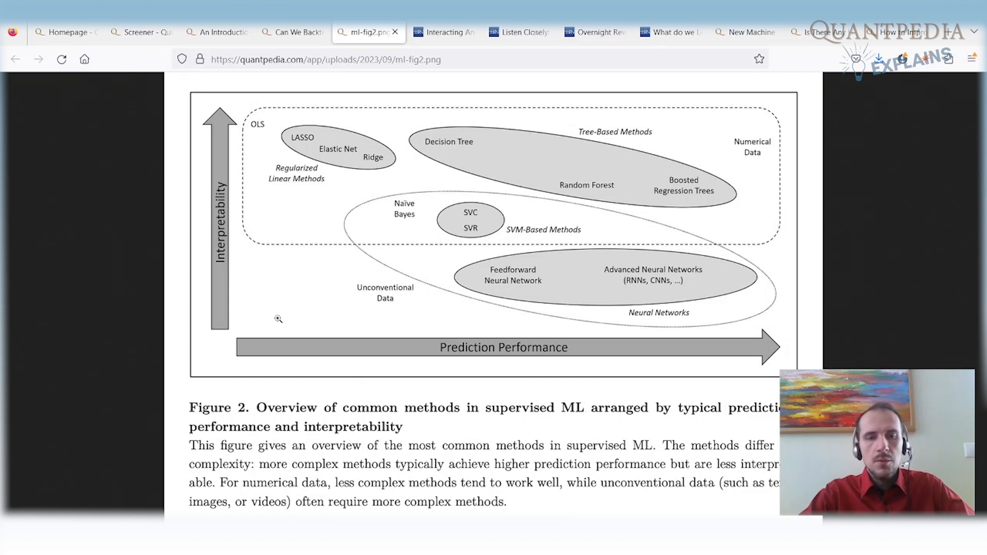
mouse_move(485, 418)
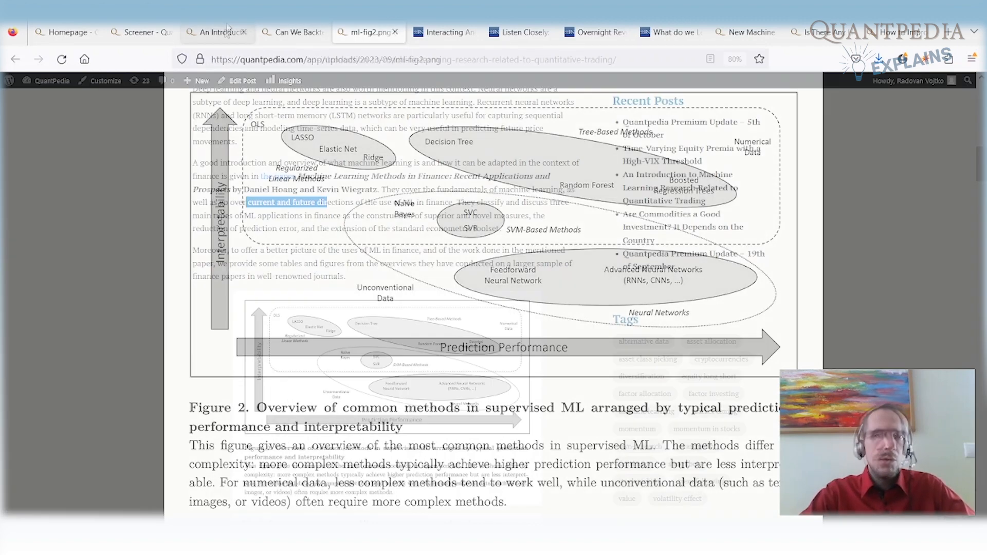
- Return to the article and highlight 'machine learning' in the 'Is machine learning superior?' heading
left_click(216, 32)
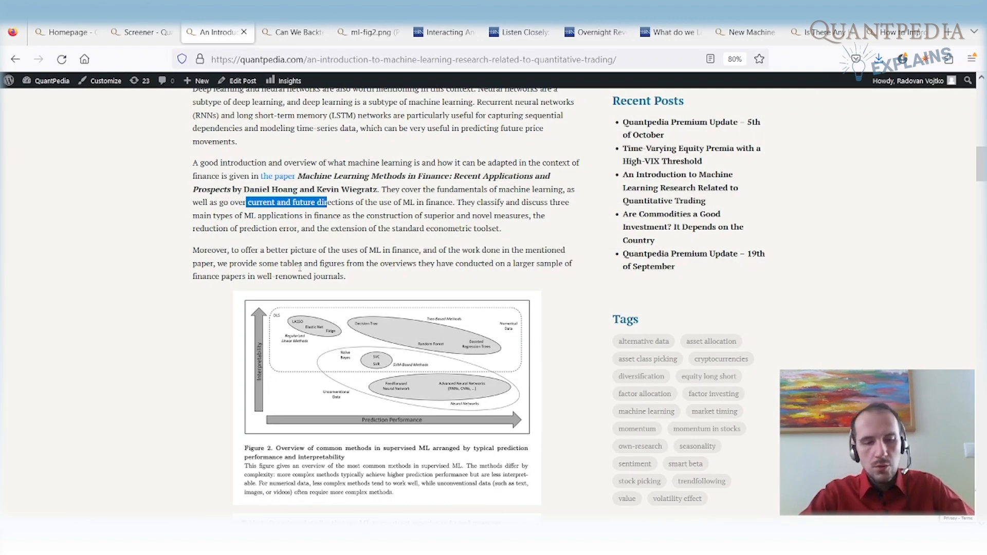
scroll("down", 3)
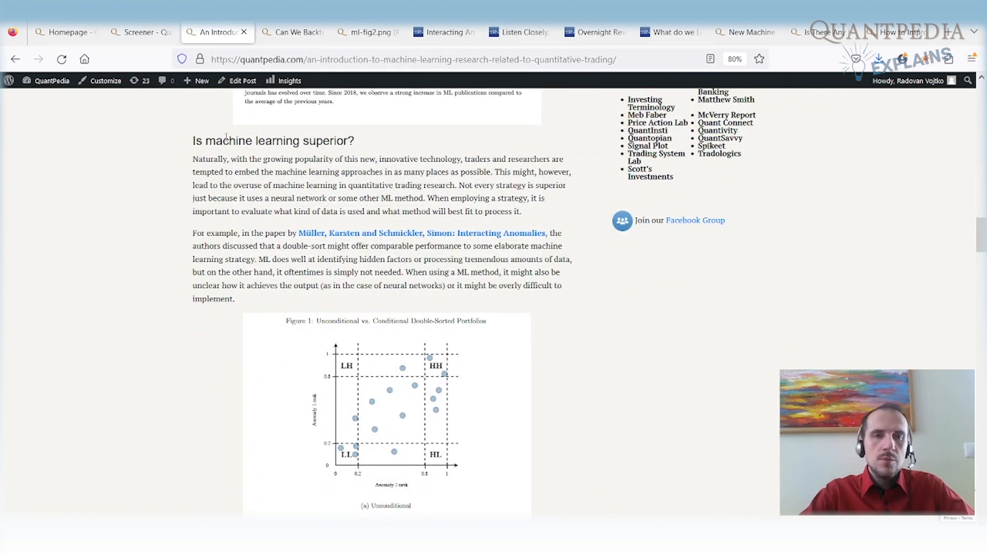
double_click(260, 140)
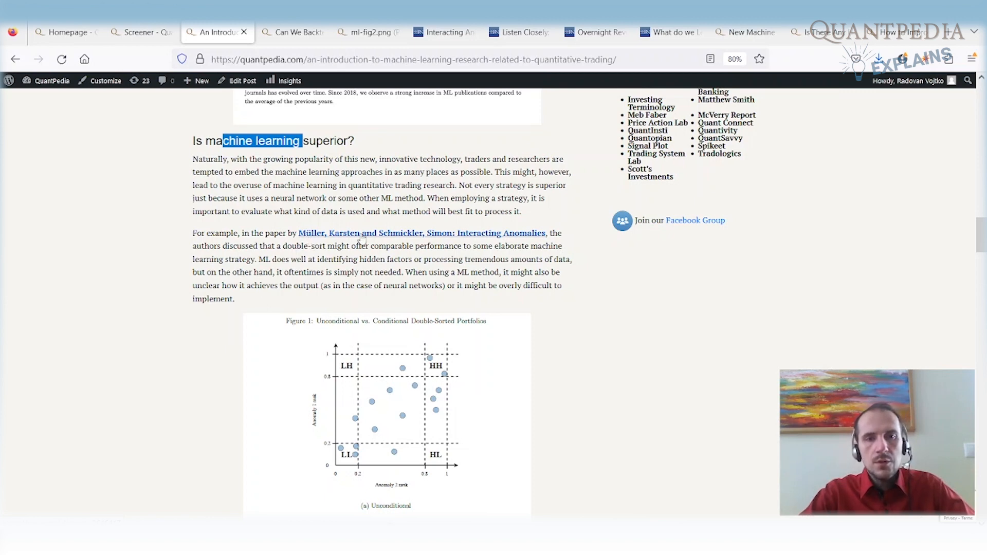
mouse_move(516, 240)
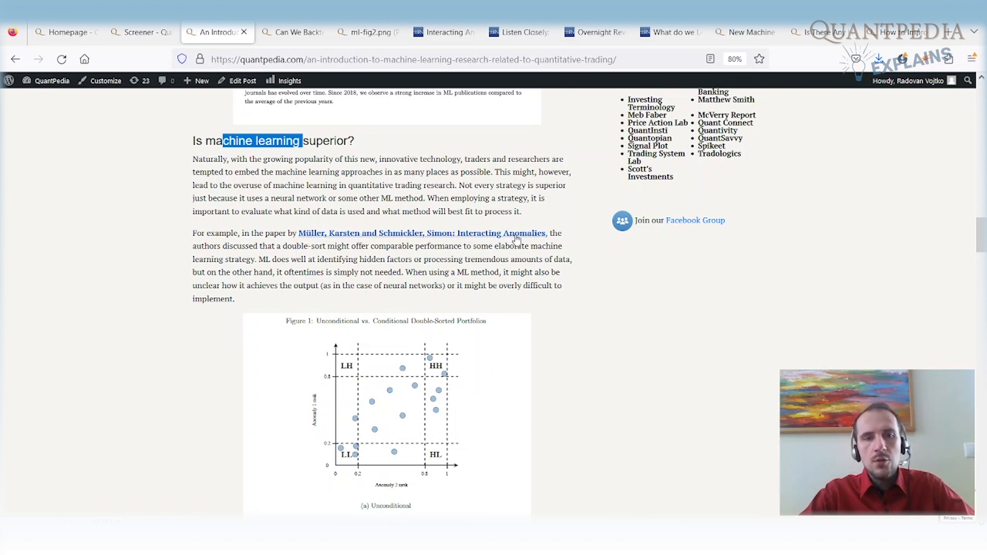
- Highlight 'offer comparable performance to some', then return to the article tab
left_click_drag(213, 246, 326, 245)
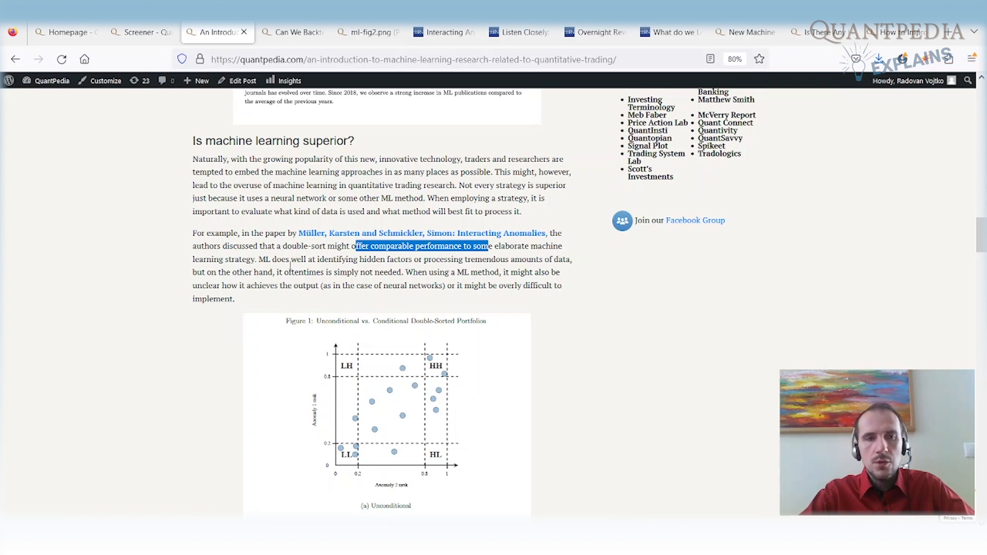
left_click_drag(259, 259, 330, 259)
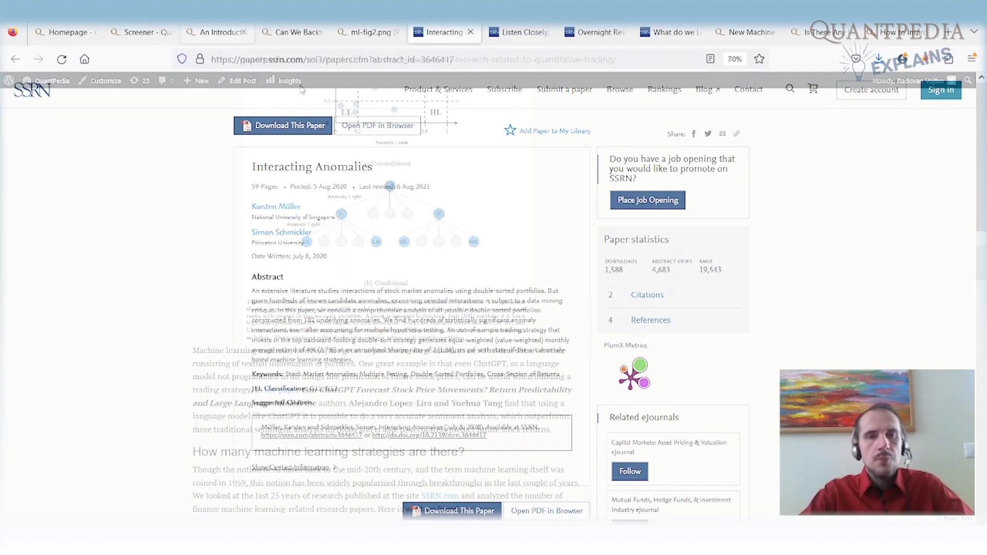
left_click(217, 32)
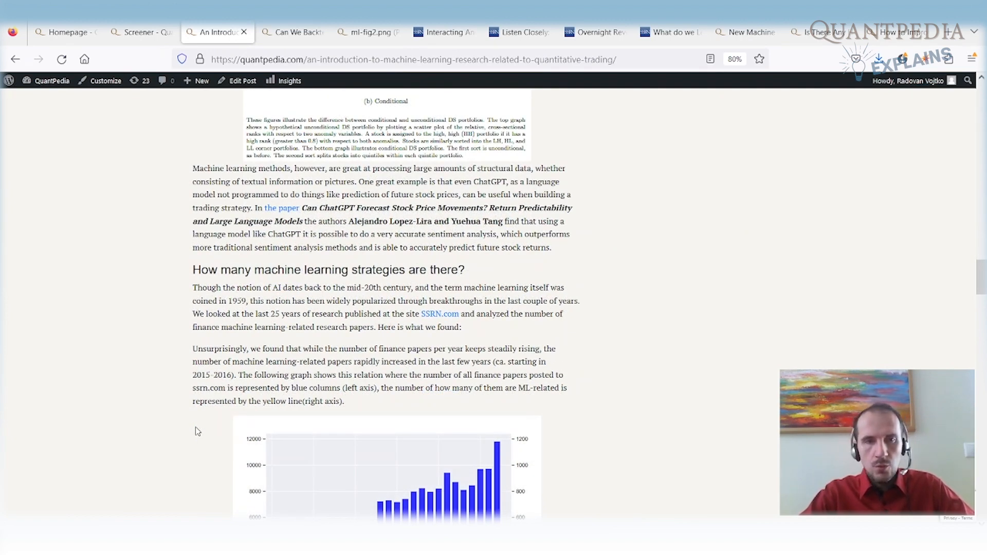
- Highlight Yuehua Tang, the 'very accurate sentiment analysis' phrase and the term 'learning-related'
left_click_drag(302, 207, 379, 208)
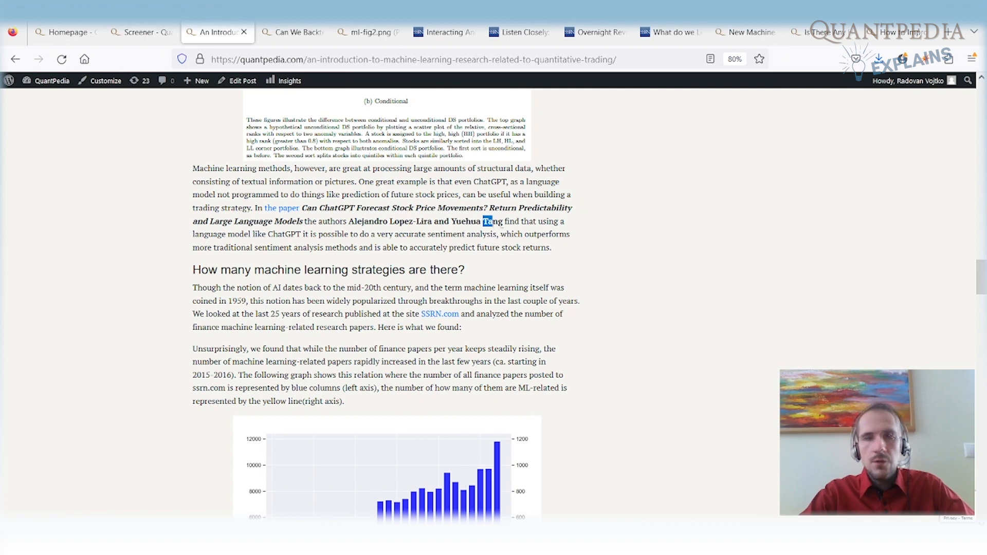
left_click_drag(492, 221, 284, 235)
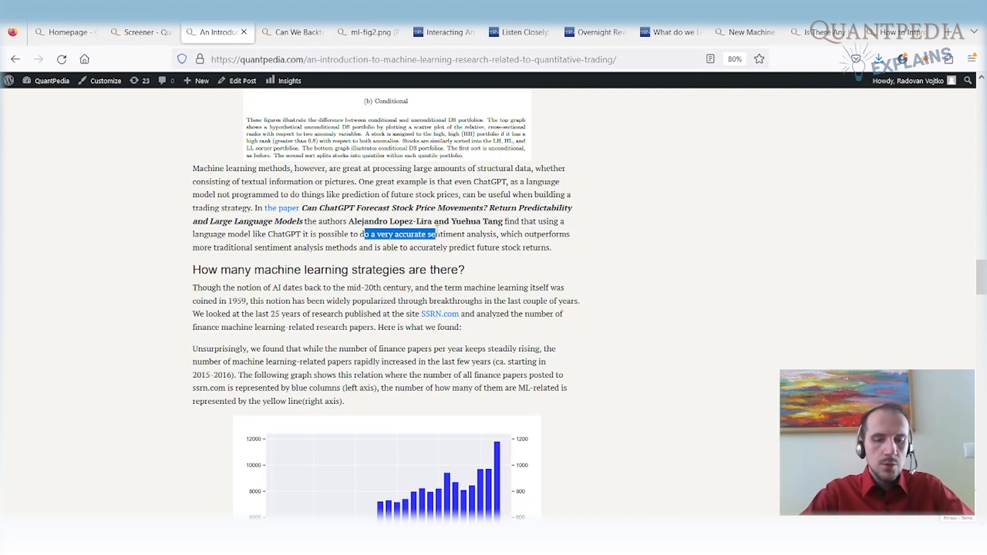
scroll("down", 3)
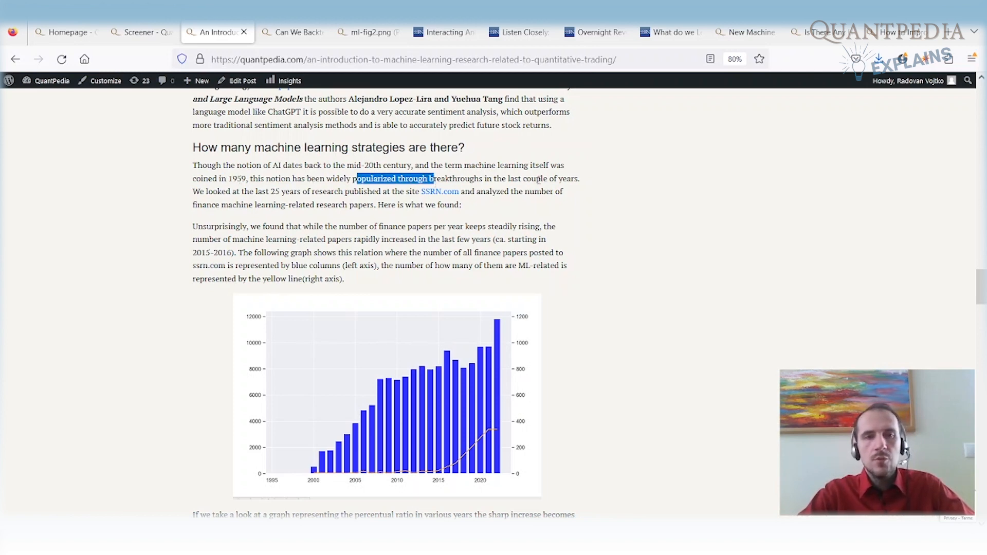
scroll("down", 3)
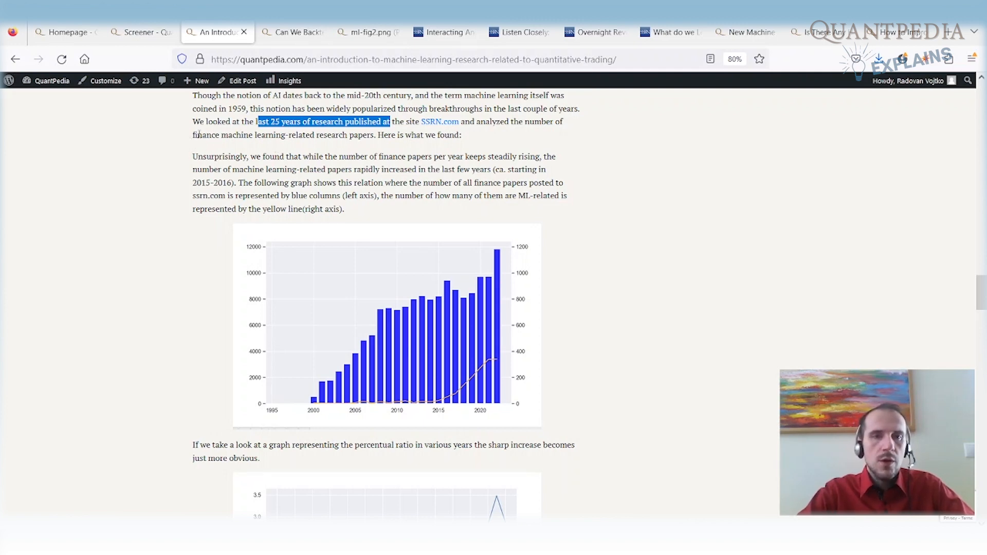
double_click(293, 134)
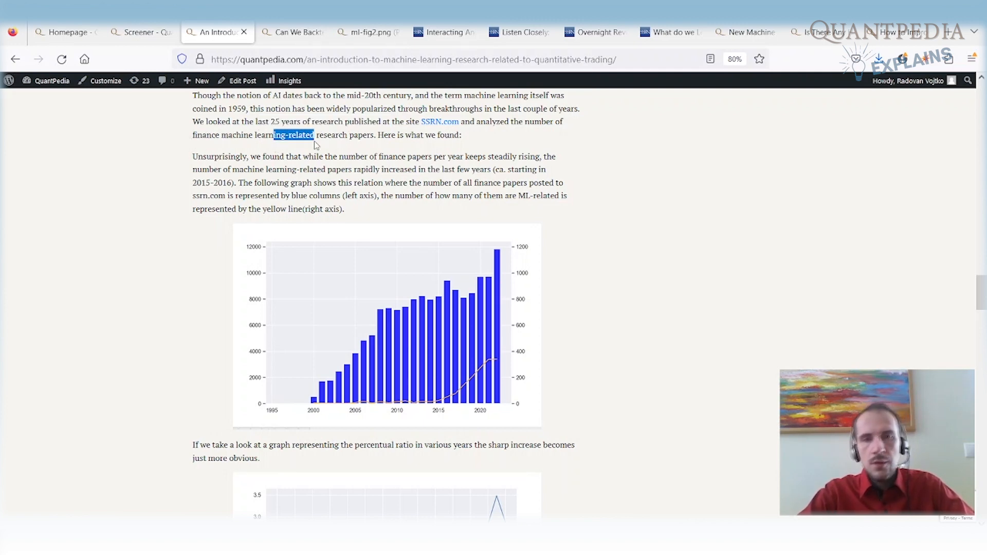
- Scroll past the yearly publication bar chart and line graph to the keyword pie chart
scroll("down", 3)
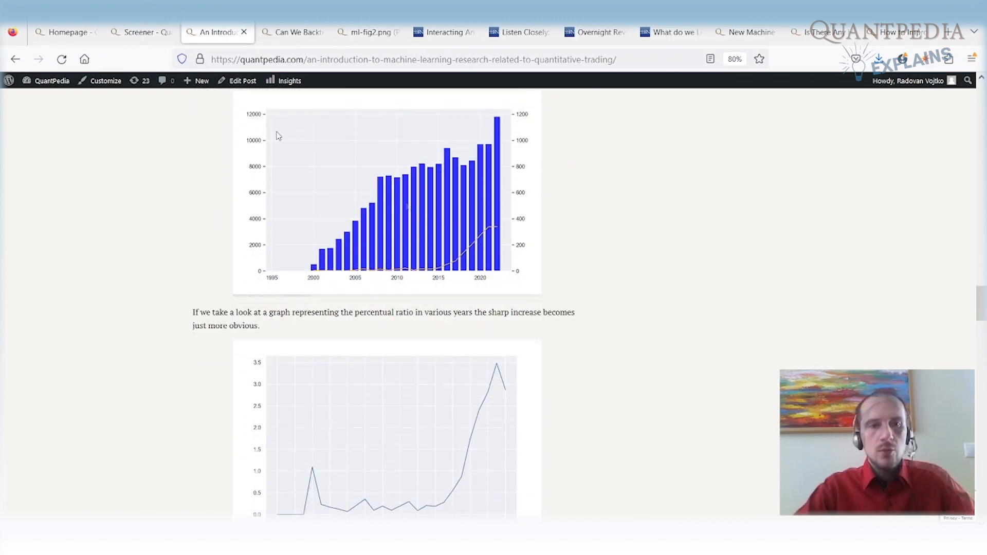
mouse_move(261, 140)
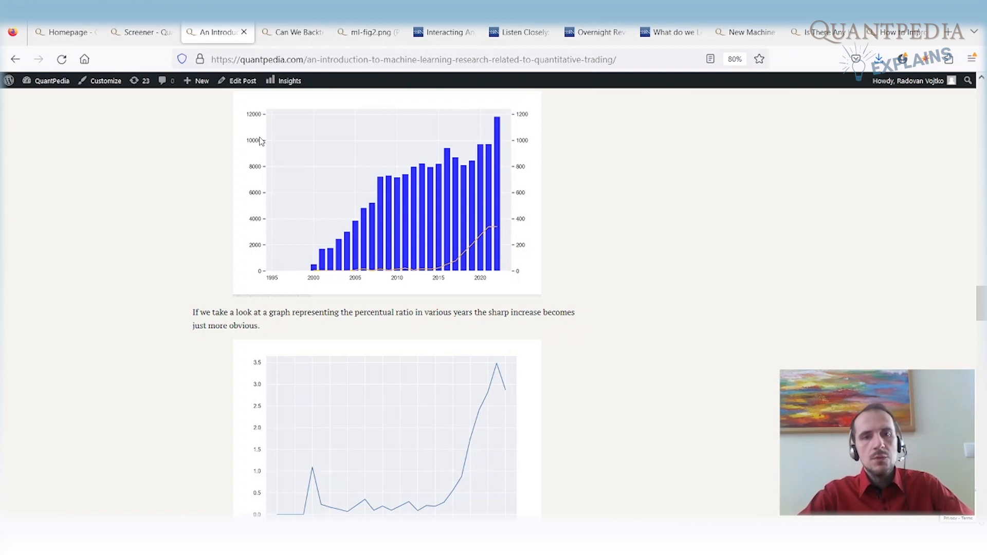
mouse_move(378, 175)
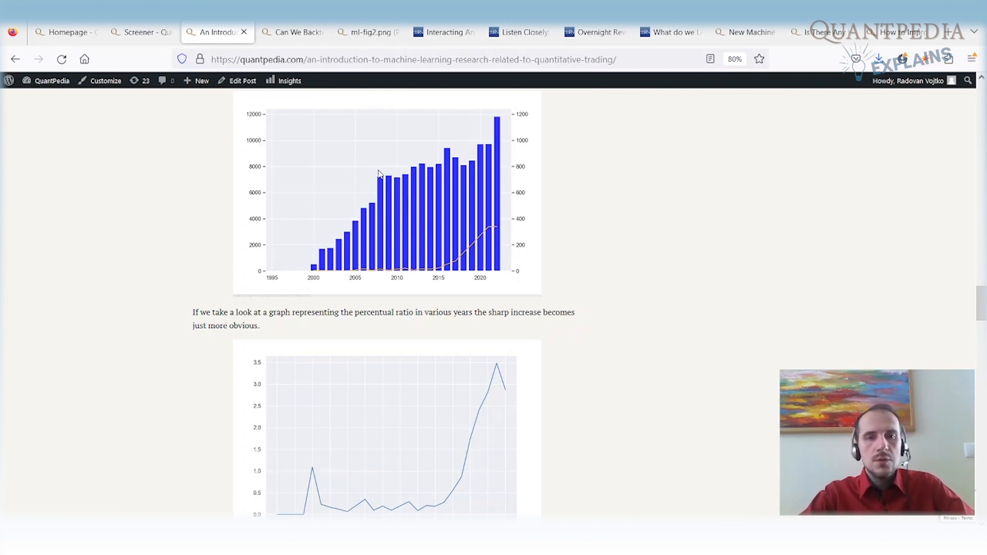
mouse_move(379, 139)
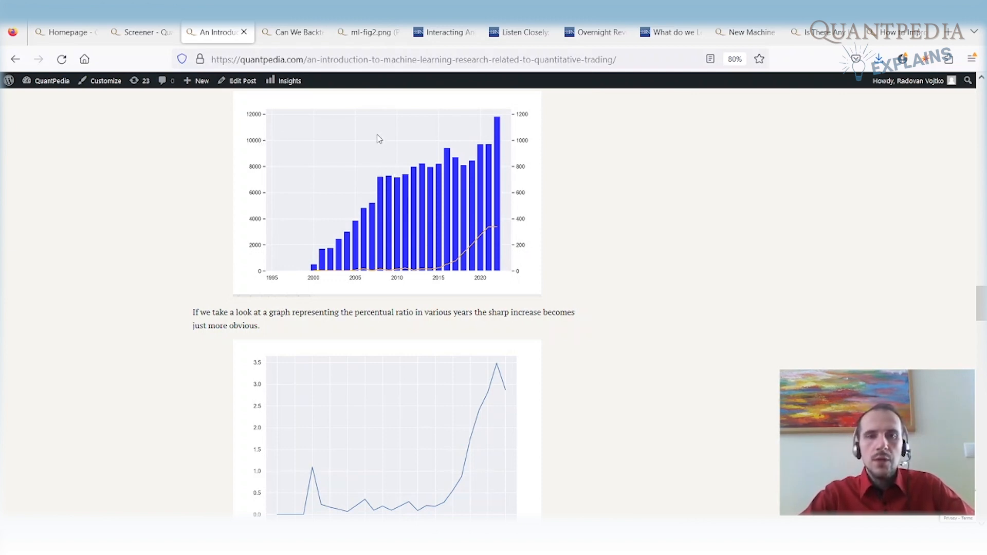
mouse_move(378, 175)
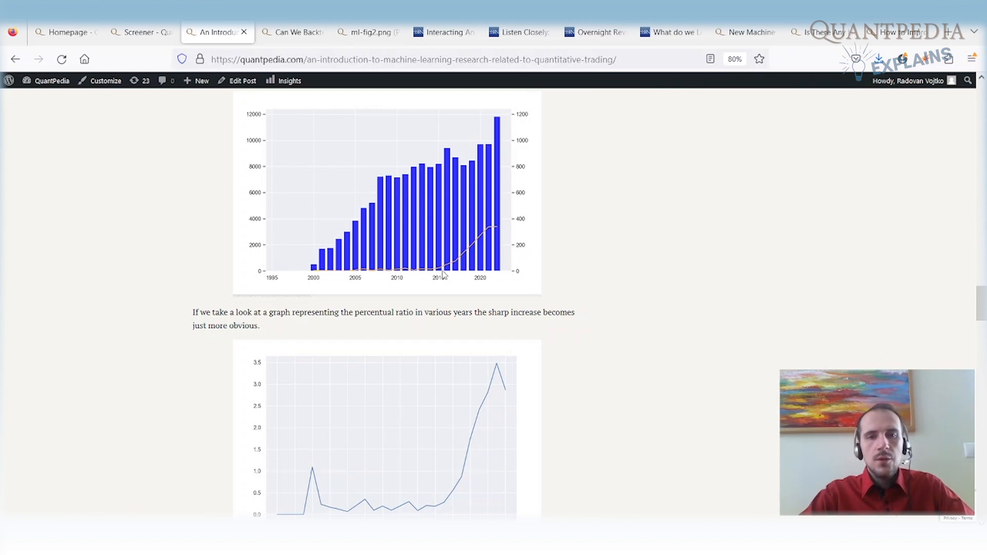
mouse_move(463, 261)
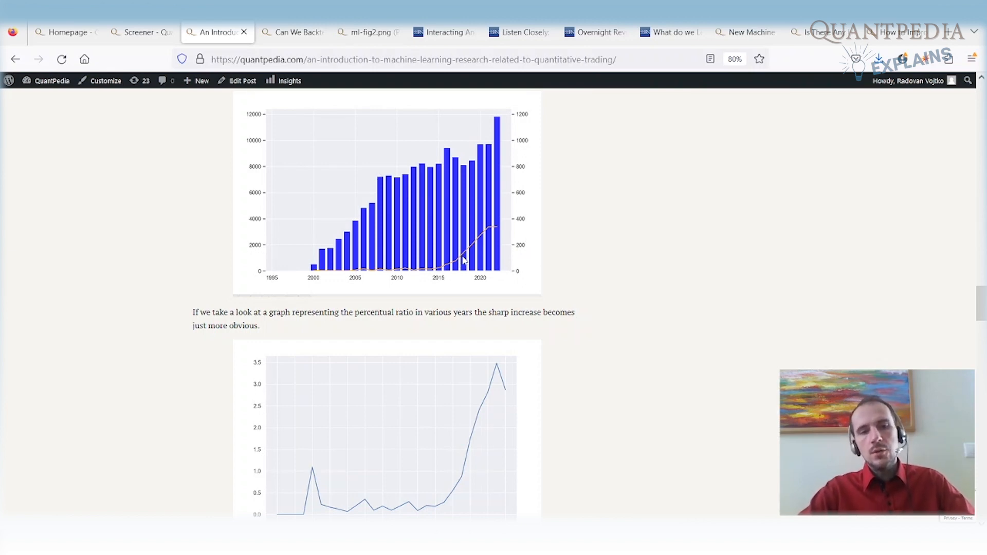
scroll("down", 3)
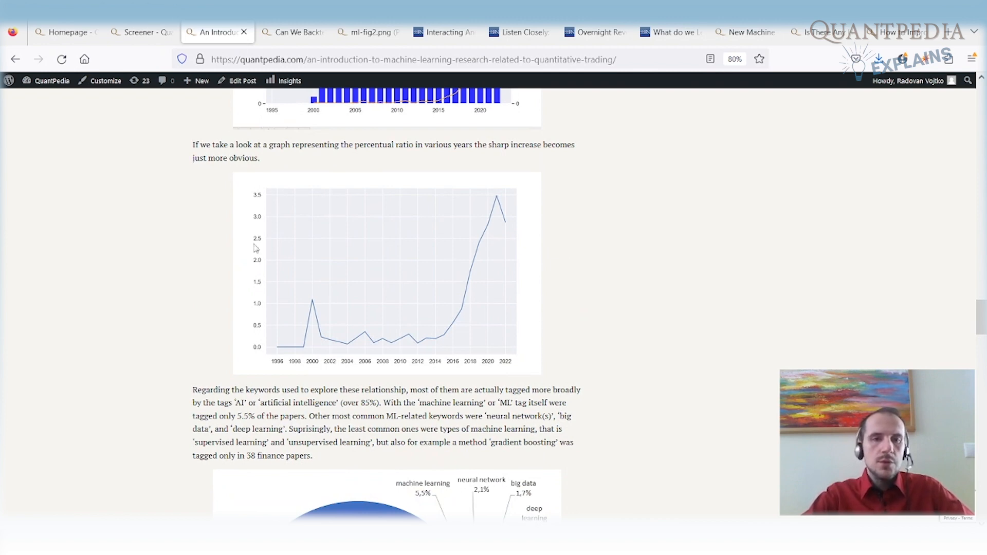
mouse_move(353, 345)
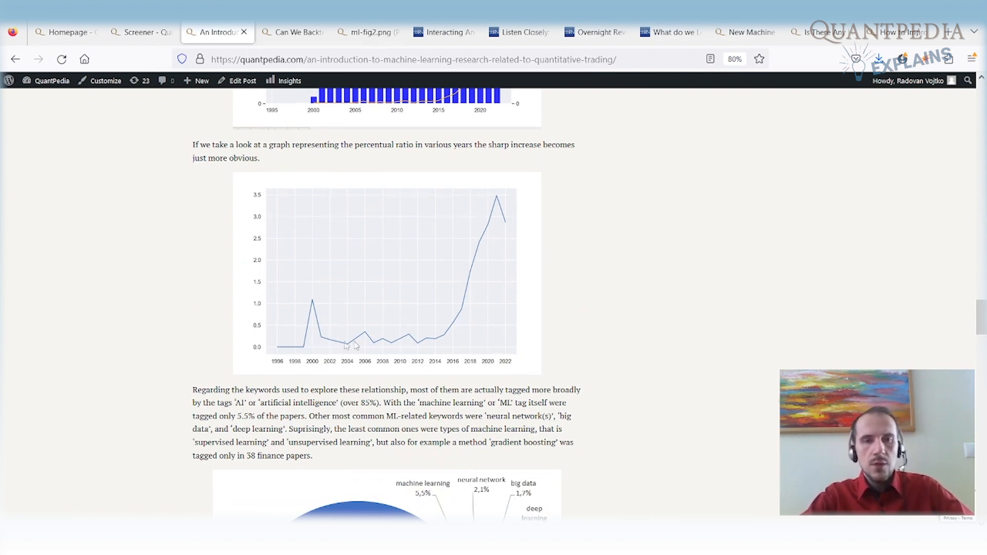
mouse_move(455, 332)
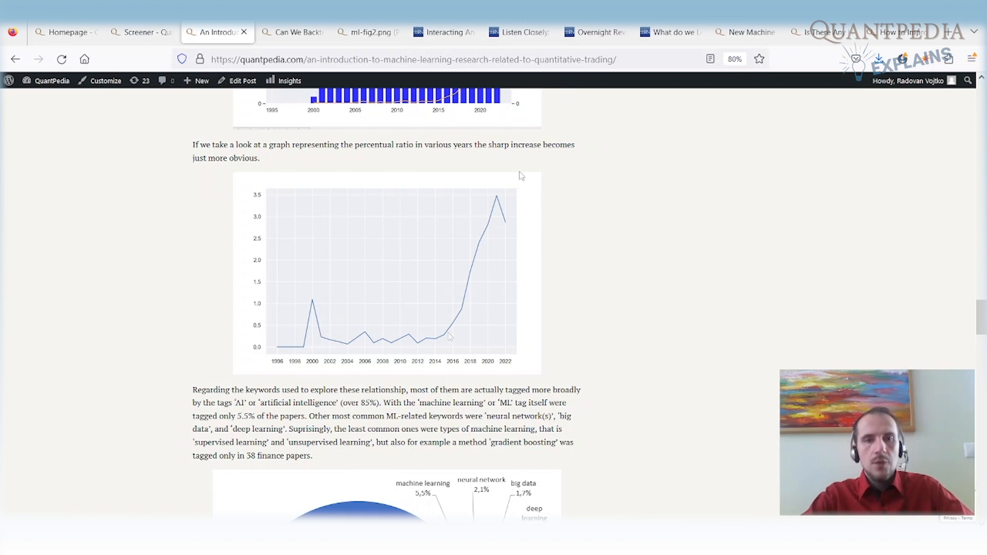
mouse_move(513, 193)
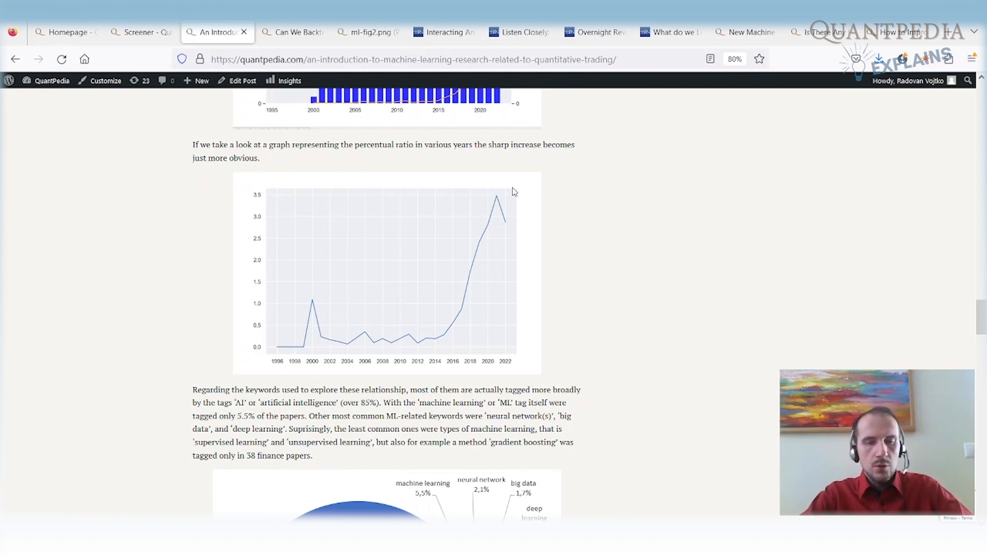
scroll("down", 3)
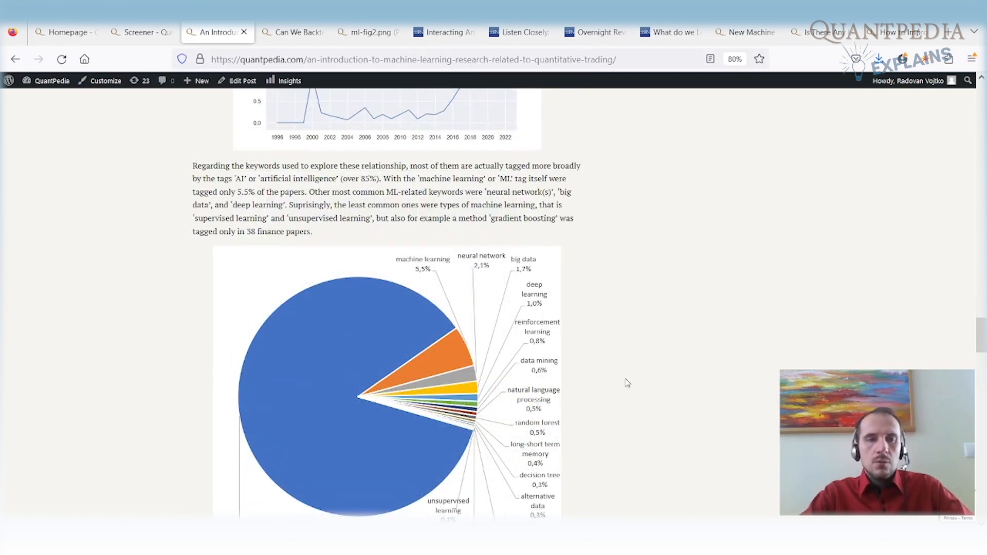
mouse_move(495, 314)
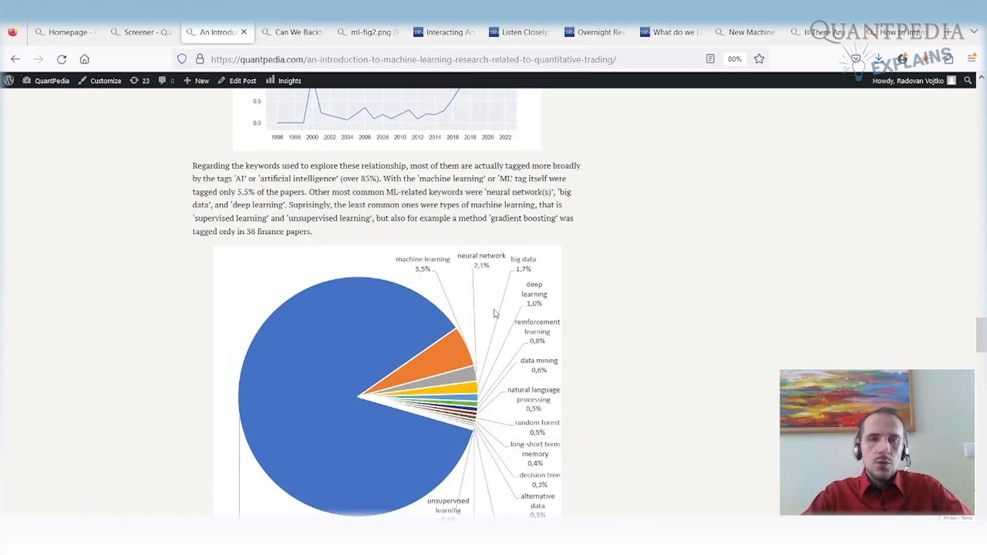
- Scroll past the pie chart to the Quantpedia database section and highlight the Premium and Pro subscriptions note
scroll("down", 3)
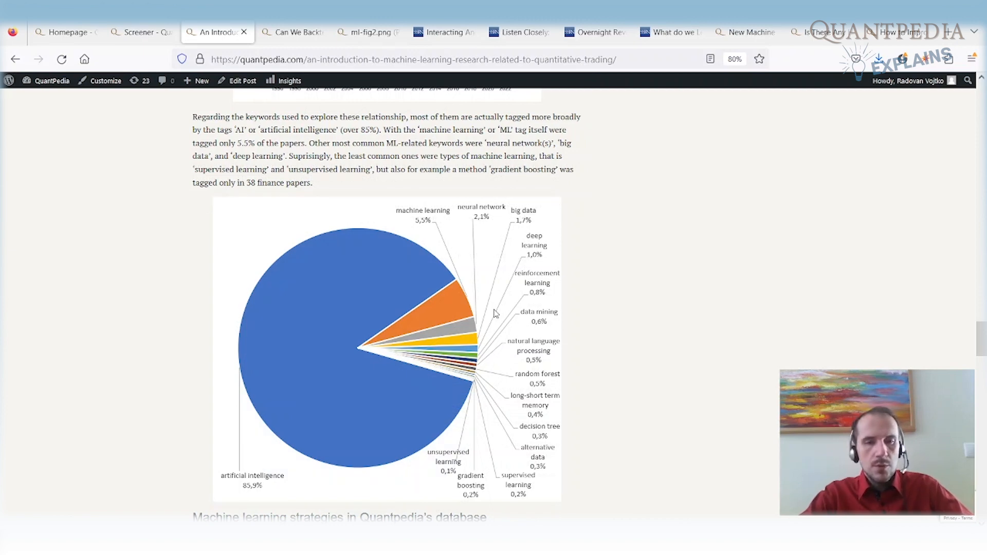
mouse_move(246, 497)
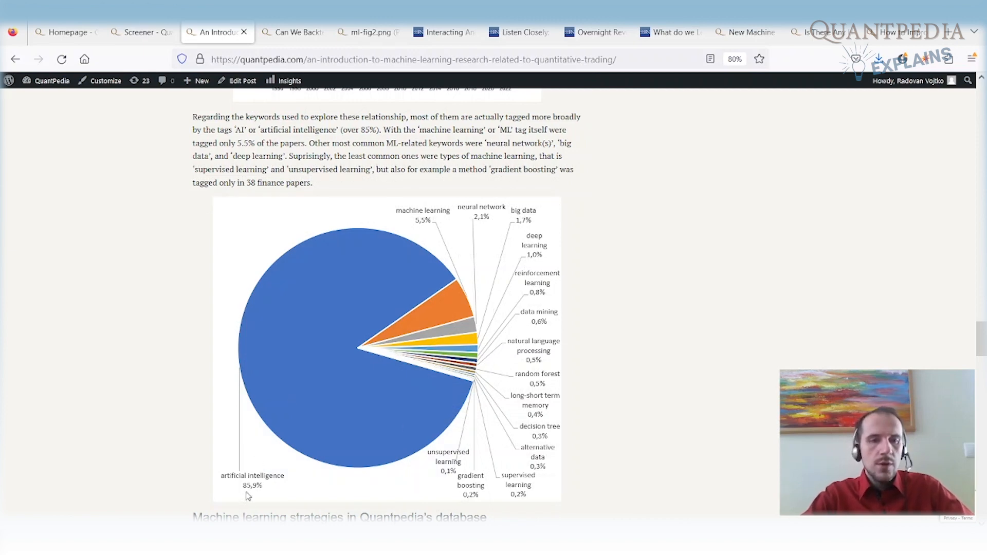
mouse_move(362, 439)
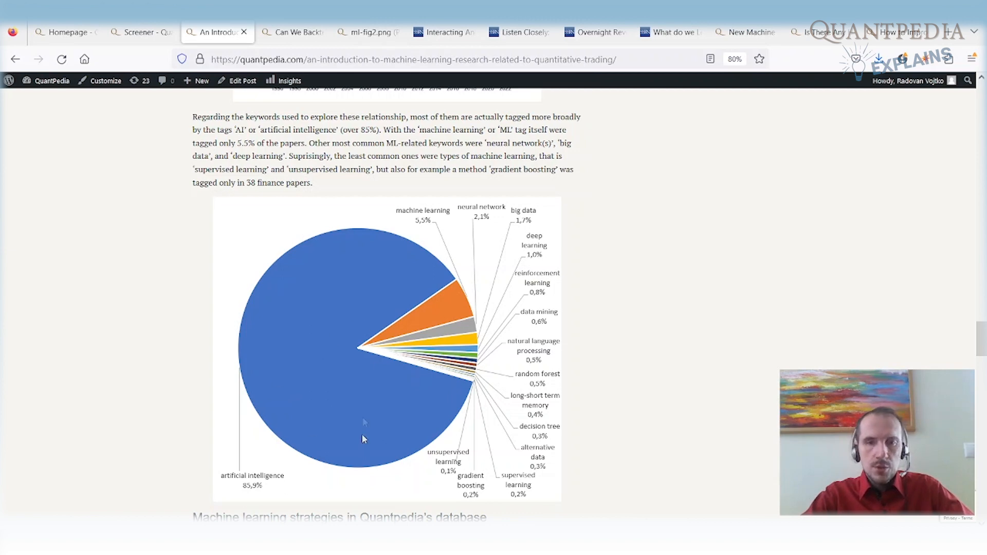
mouse_move(574, 342)
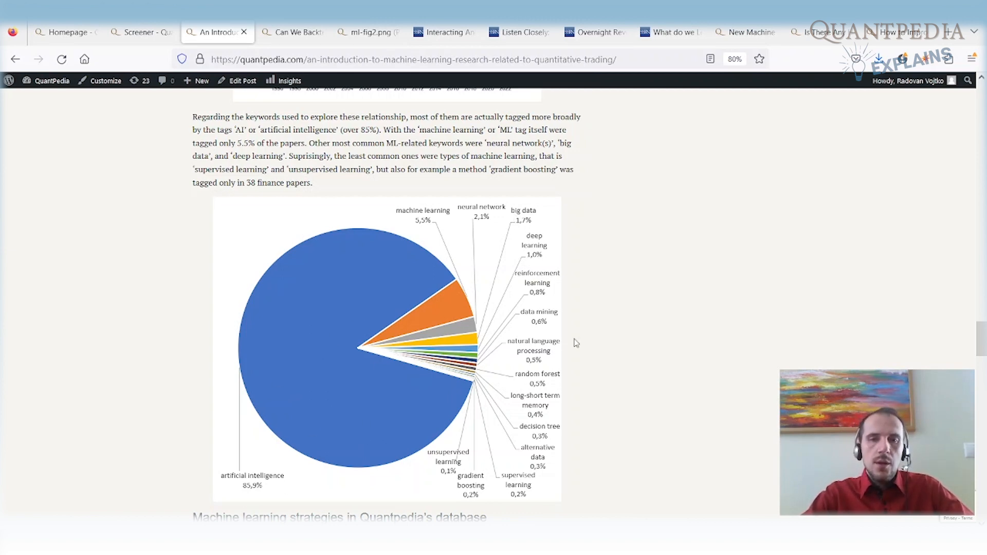
mouse_move(495, 472)
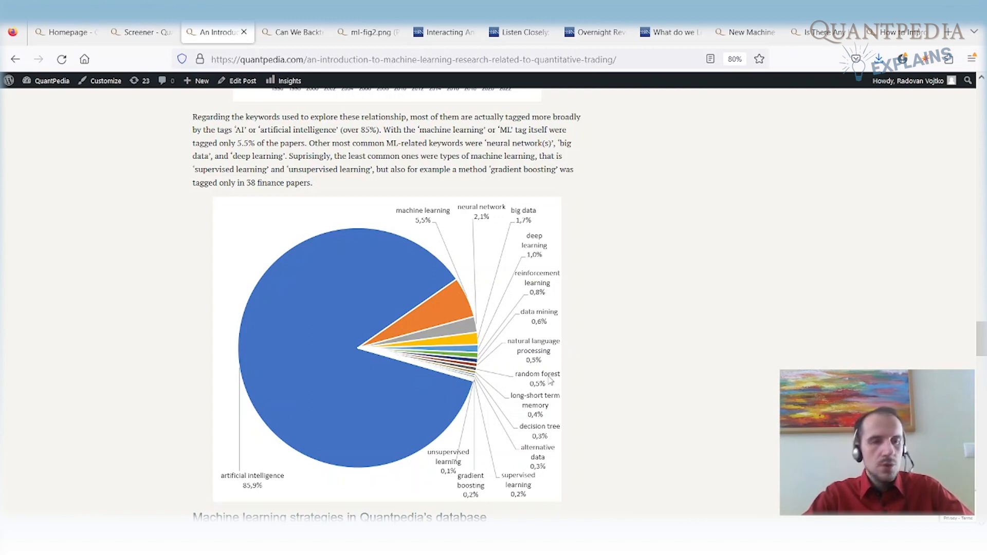
mouse_move(534, 439)
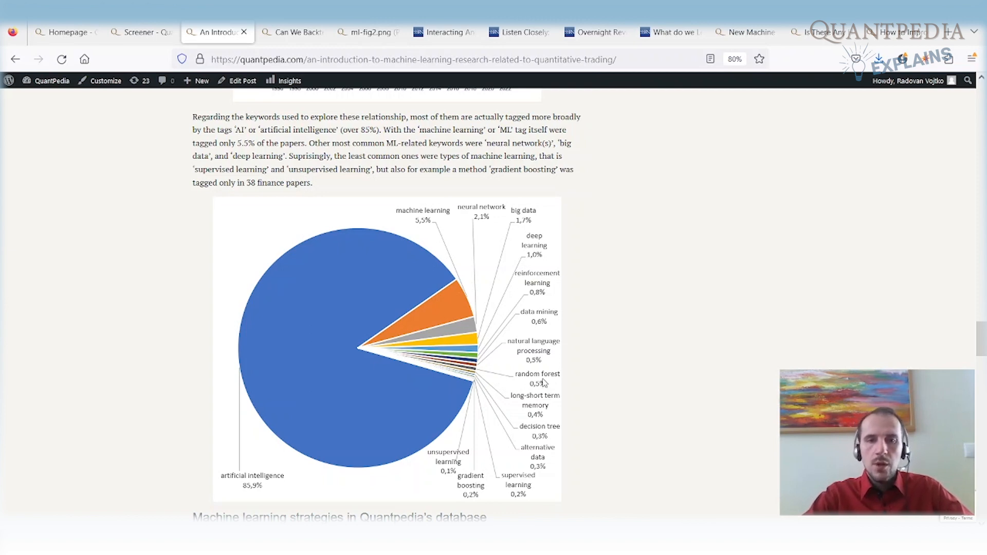
mouse_move(533, 254)
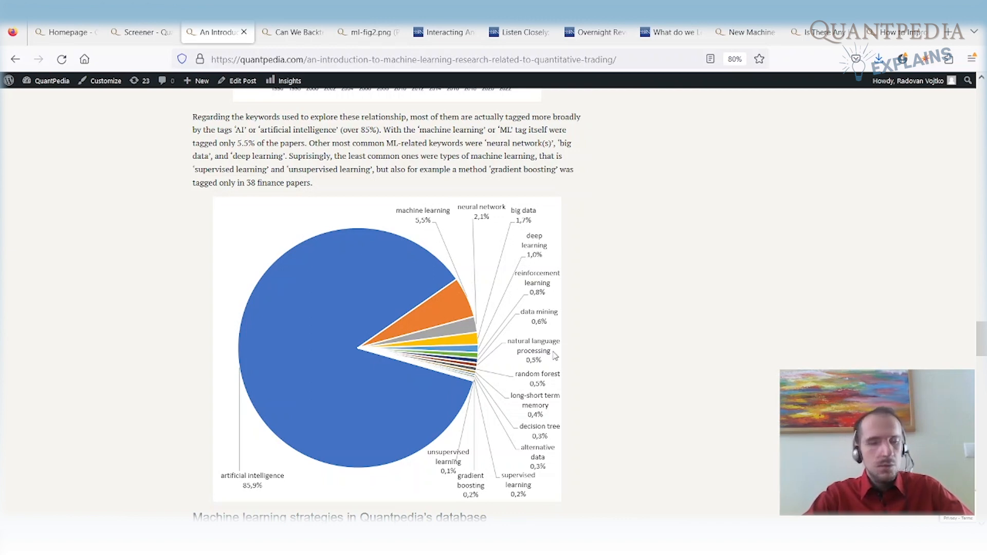
mouse_move(450, 322)
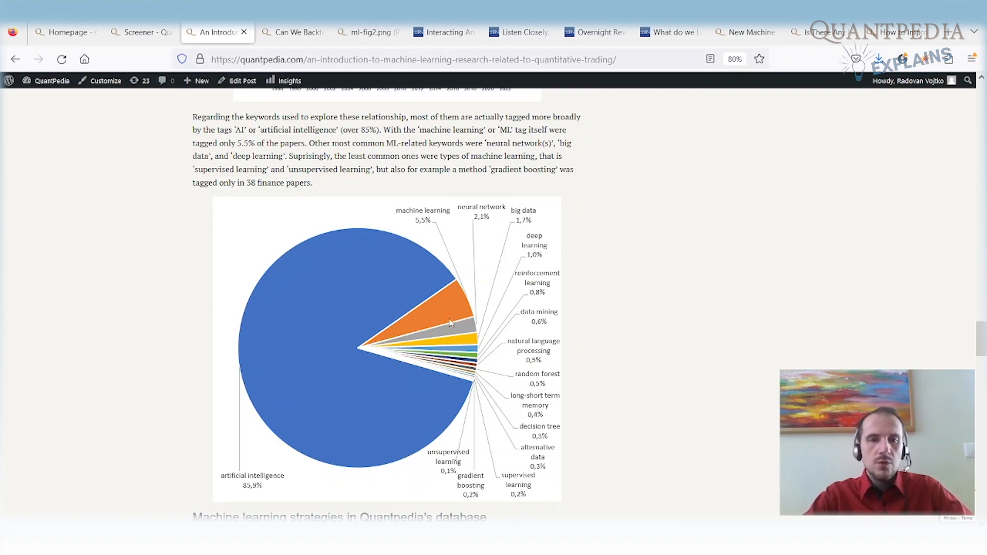
mouse_move(454, 480)
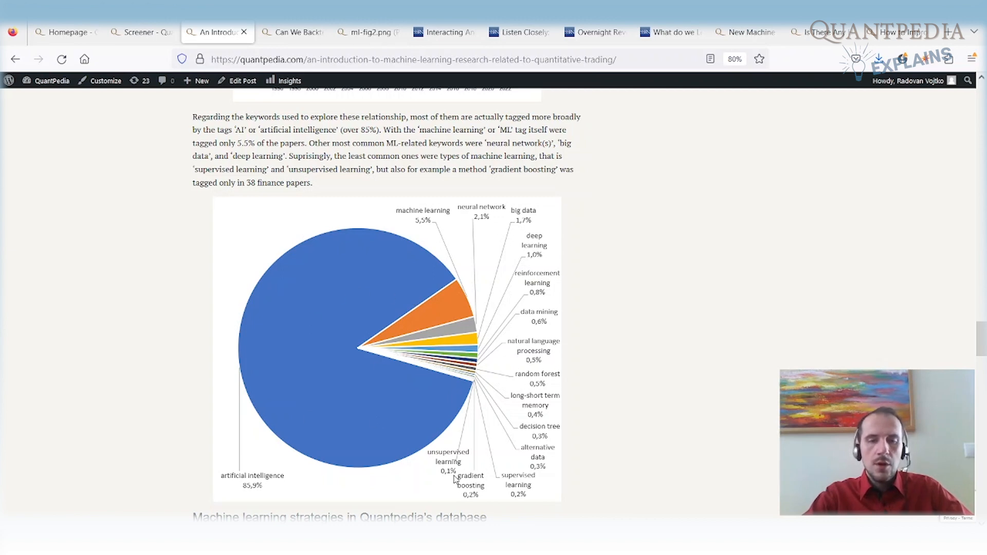
mouse_move(542, 339)
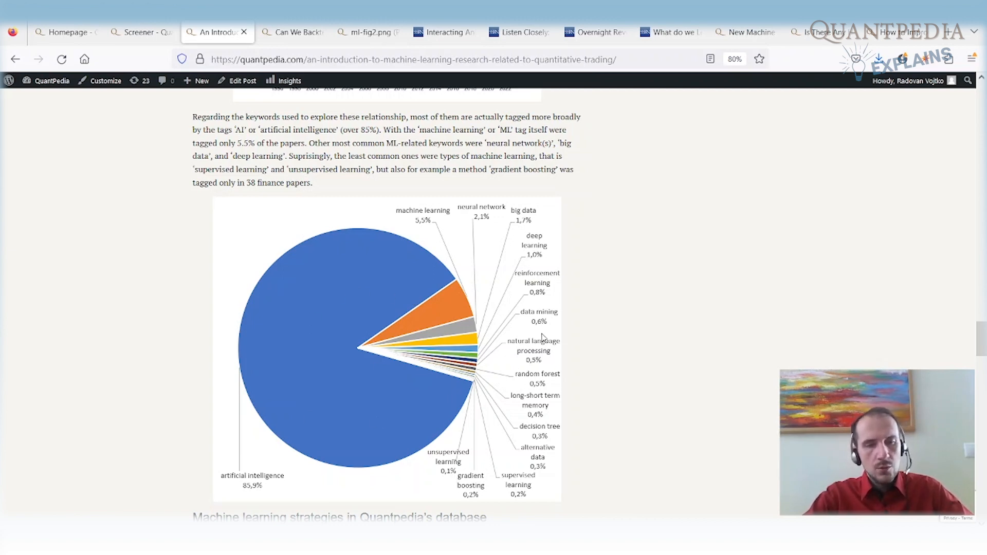
scroll("down", 3)
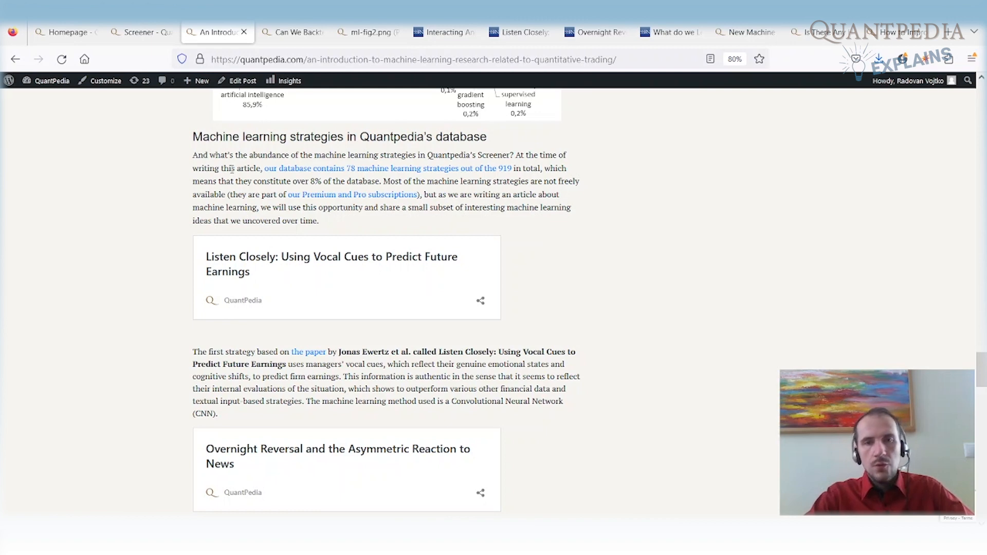
left_click_drag(218, 180, 273, 181)
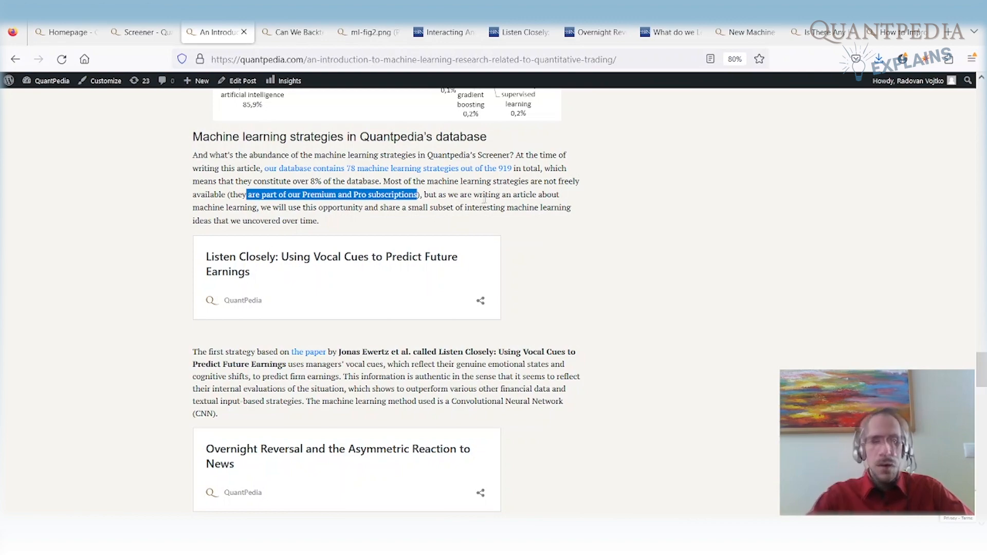
- Scroll to the first featured strategy and highlight the 'Listen Closely' paper title
scroll("down", 3)
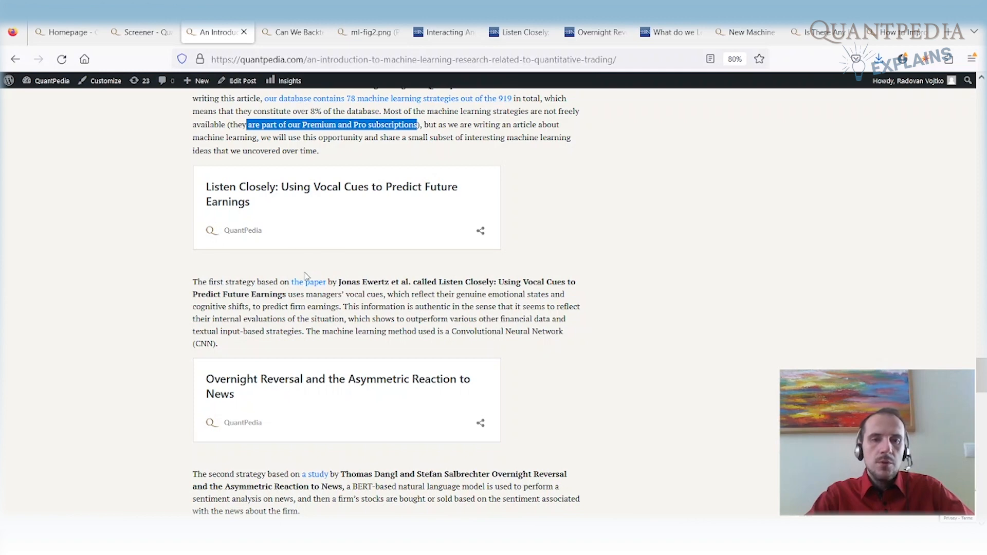
left_click_drag(340, 281, 377, 282)
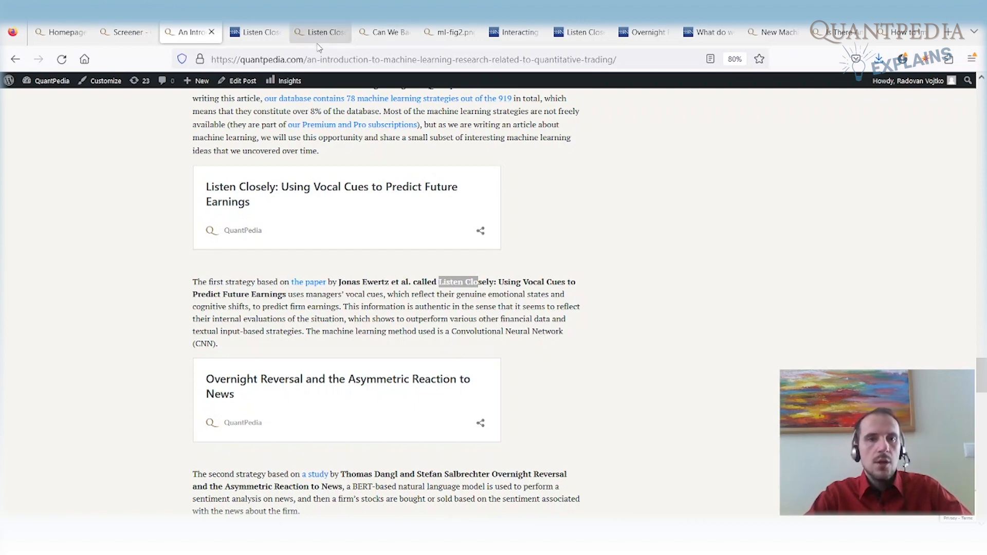
- On the Listen Closely strategy page, highlight the 17.03% indicative performance value
left_click(319, 32)
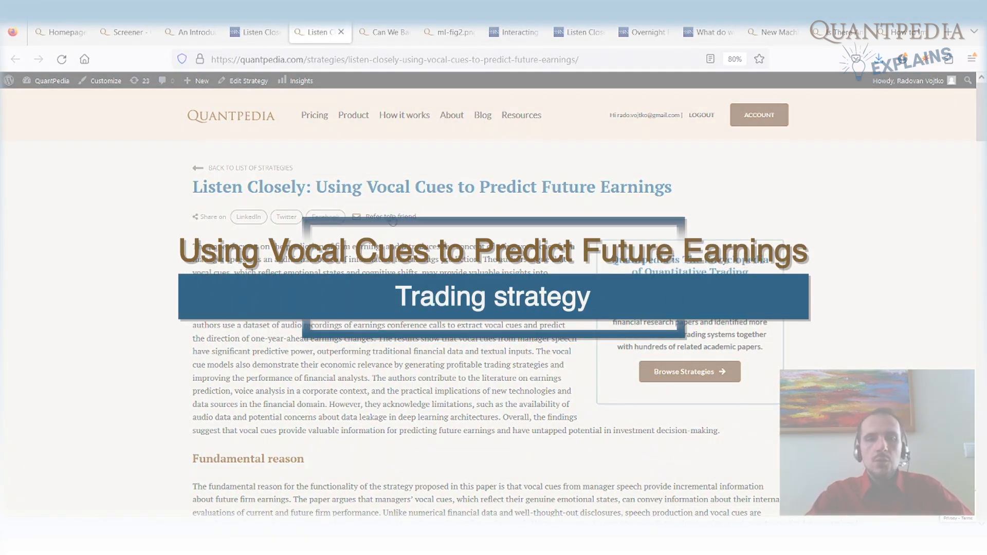
scroll("down", 3)
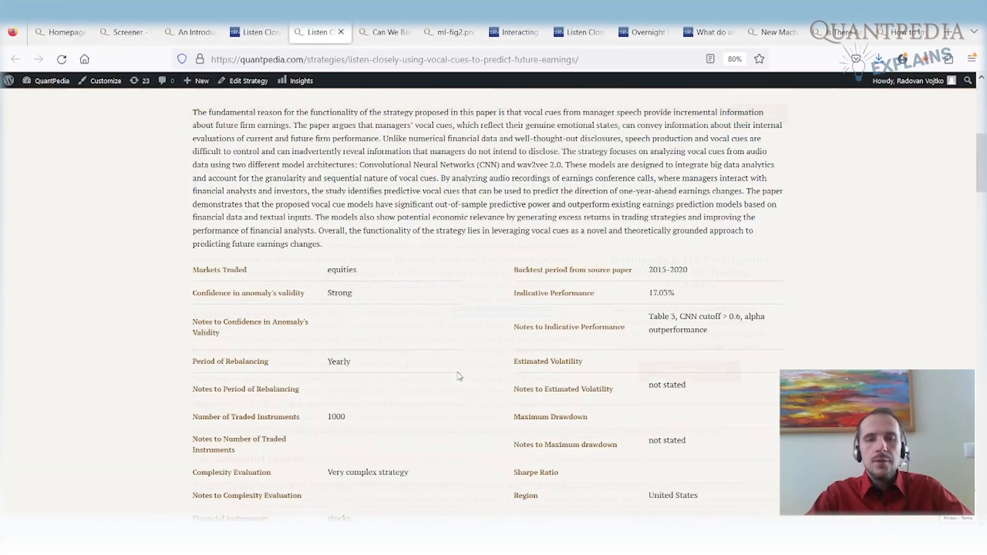
scroll("down", 3)
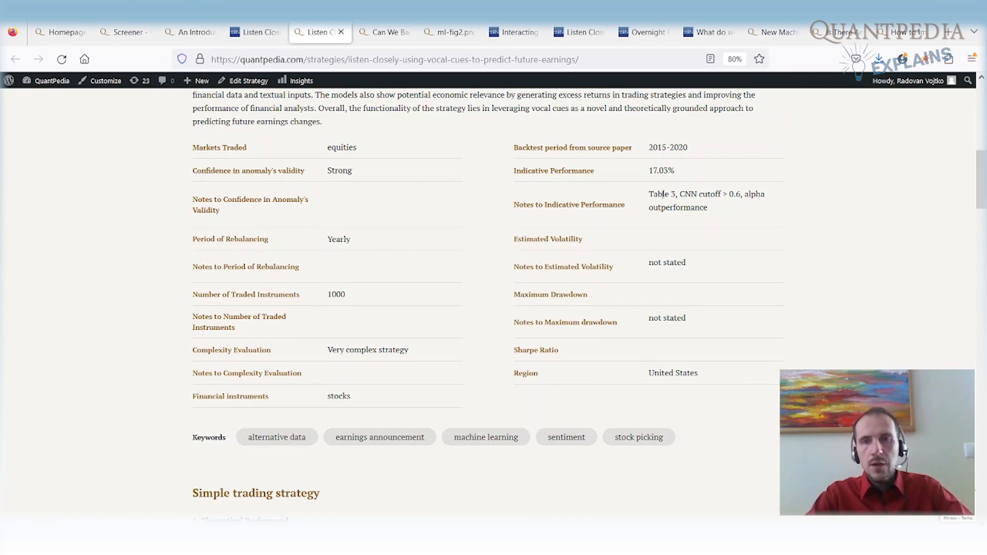
double_click(659, 170)
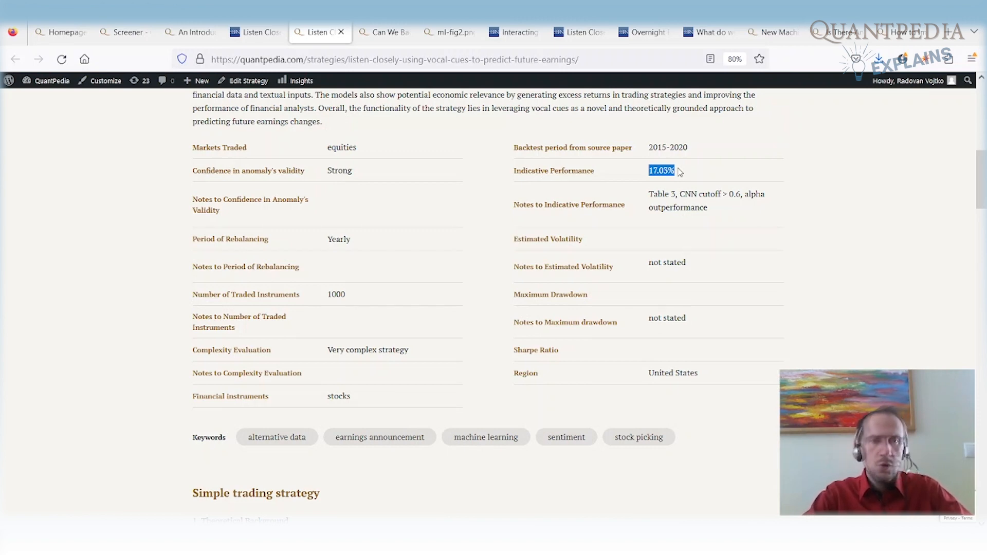
- Back in the article, highlight the second strategy's paper title "Overnight Reversal and the Asymmetric Reaction to News"
left_click(186, 32)
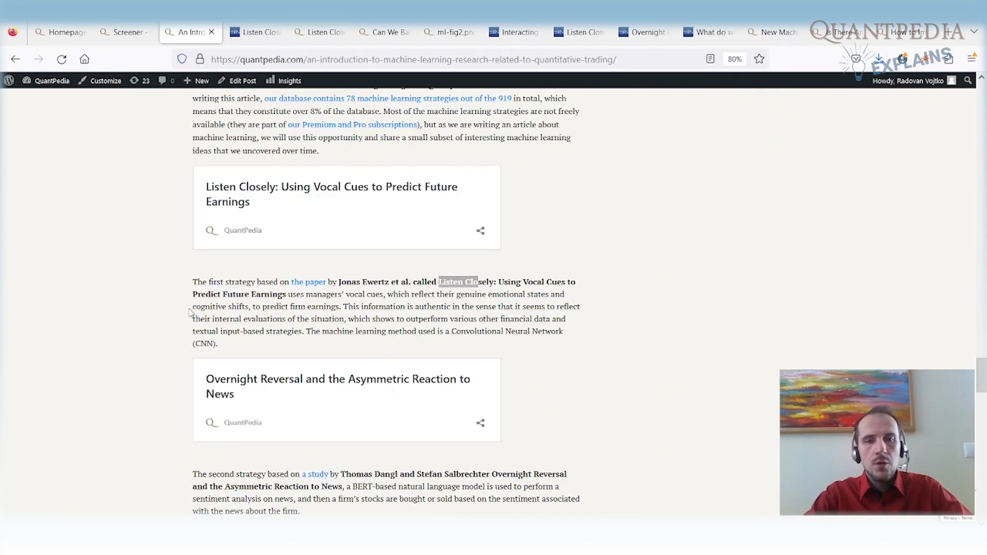
scroll("down", 3)
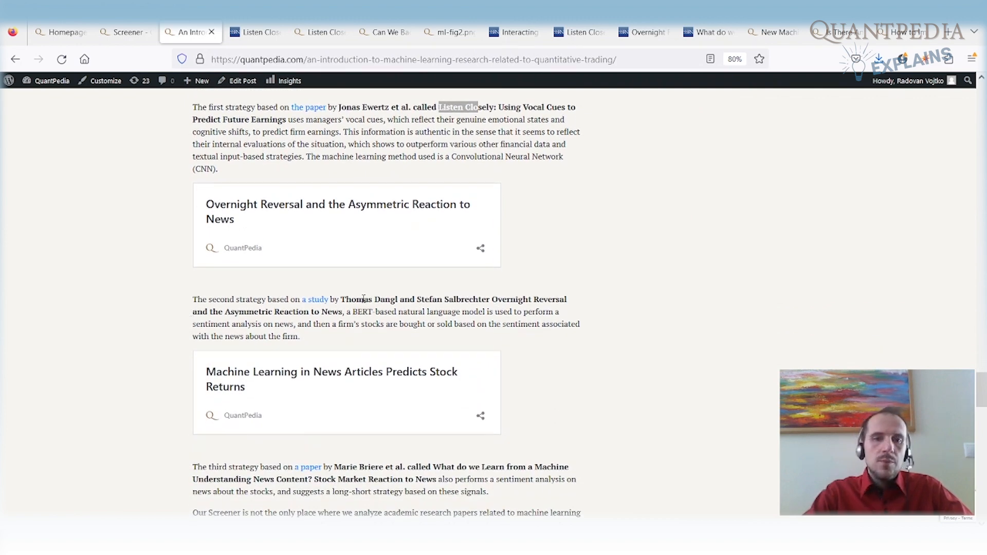
double_click(351, 299)
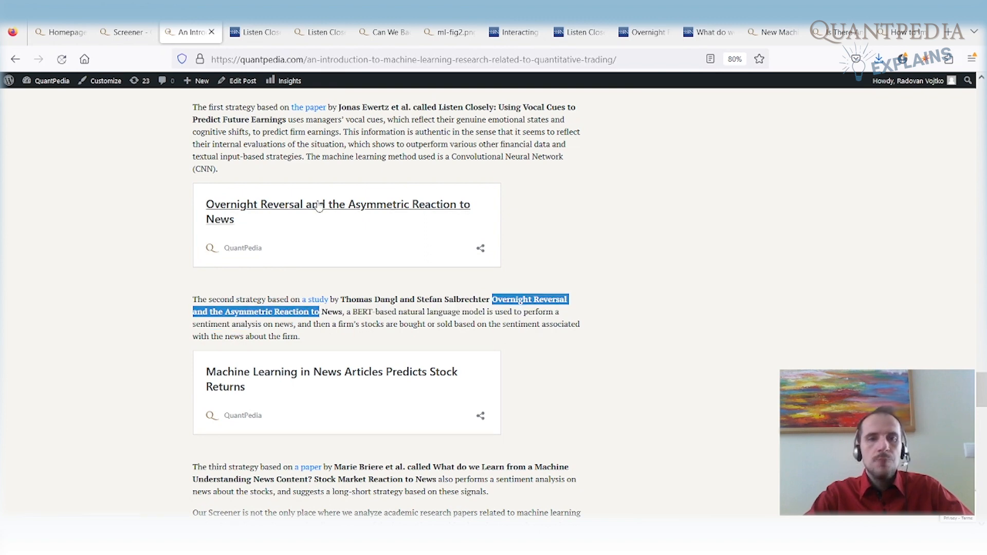
- On the Overnight Reversal strategy page, highlight the 47.52% indicative performance, then go back to the article
left_click(337, 203)
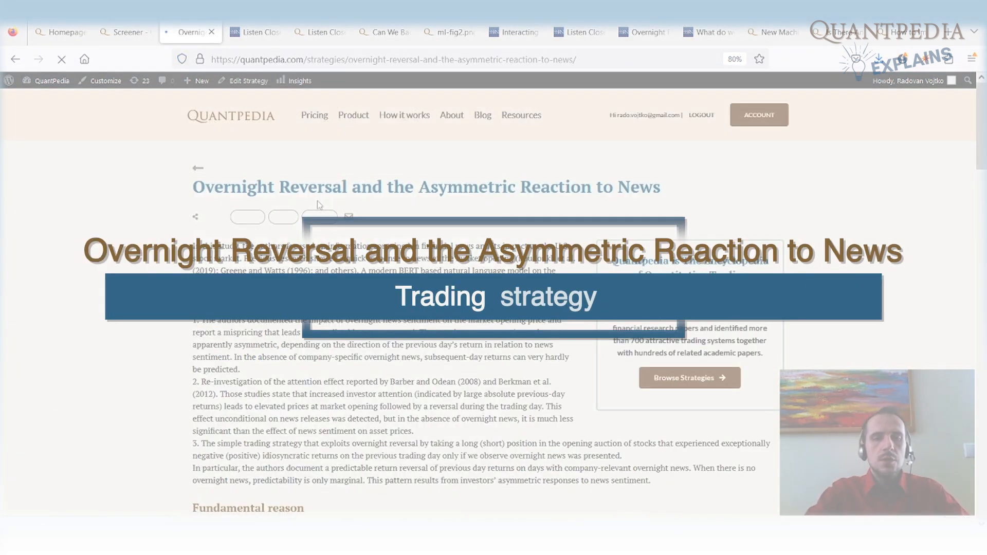
scroll("down", 3)
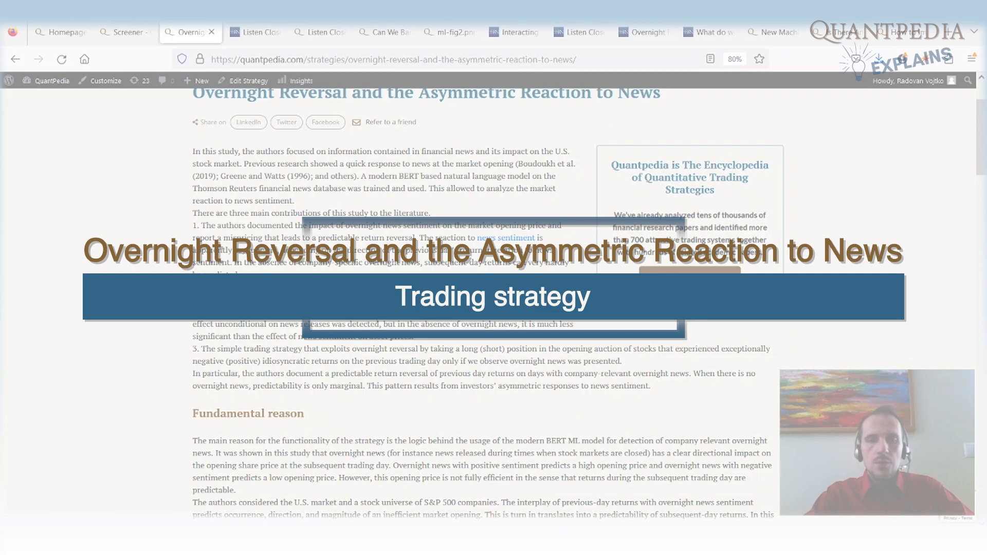
scroll("down", 3)
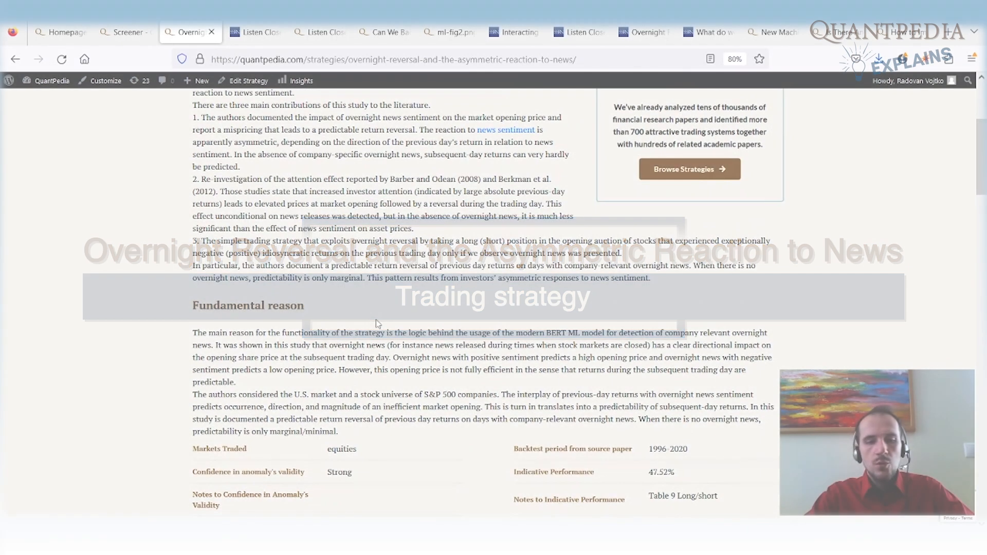
scroll("down", 3)
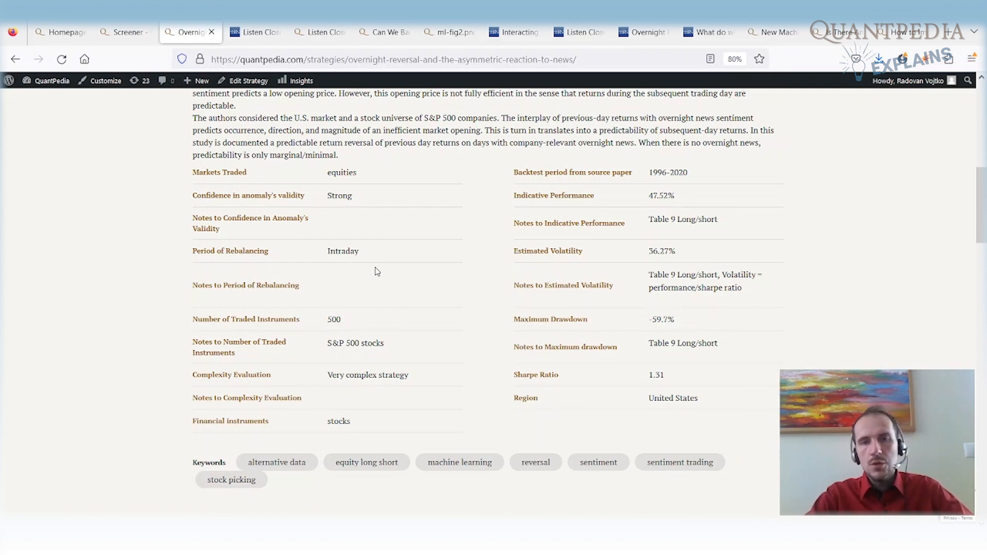
mouse_move(684, 201)
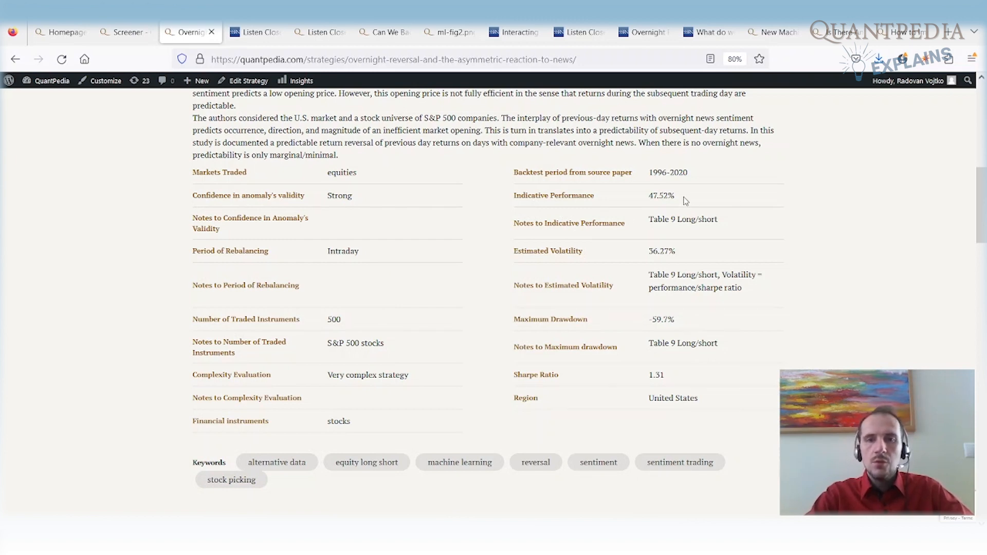
double_click(660, 195)
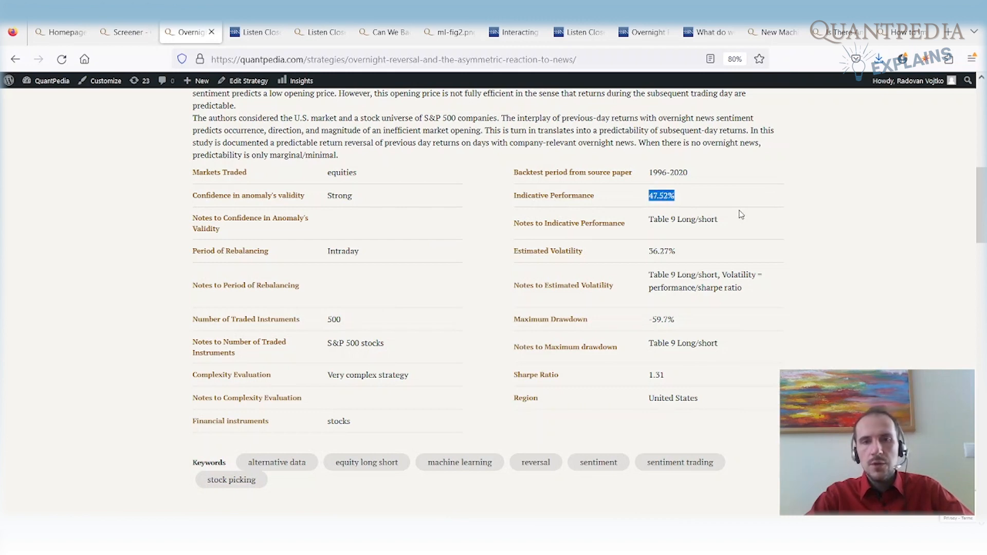
left_click(15, 59)
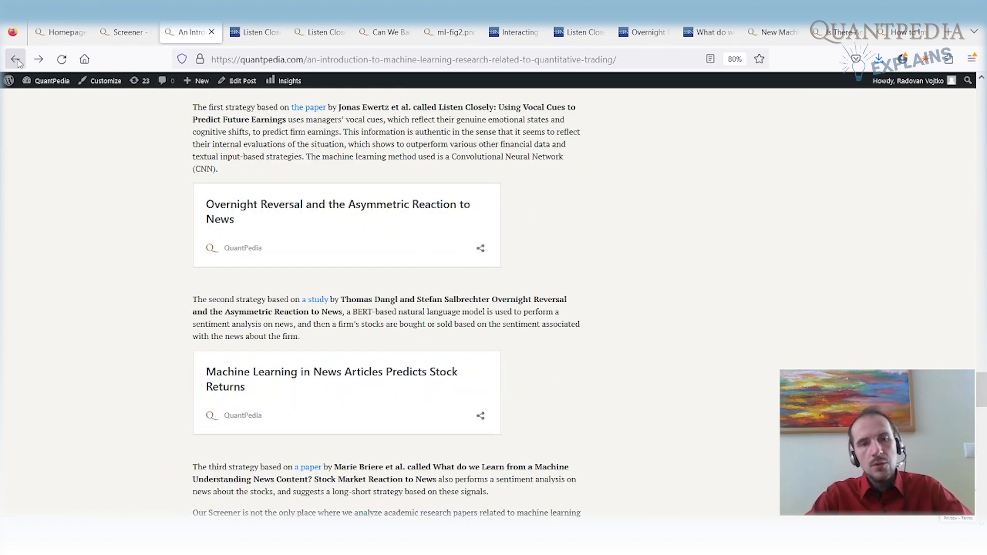
- Highlight 'Understanding News' in the third paper title and switch to the Machine Learning in News Articles strategy page
scroll("down", 3)
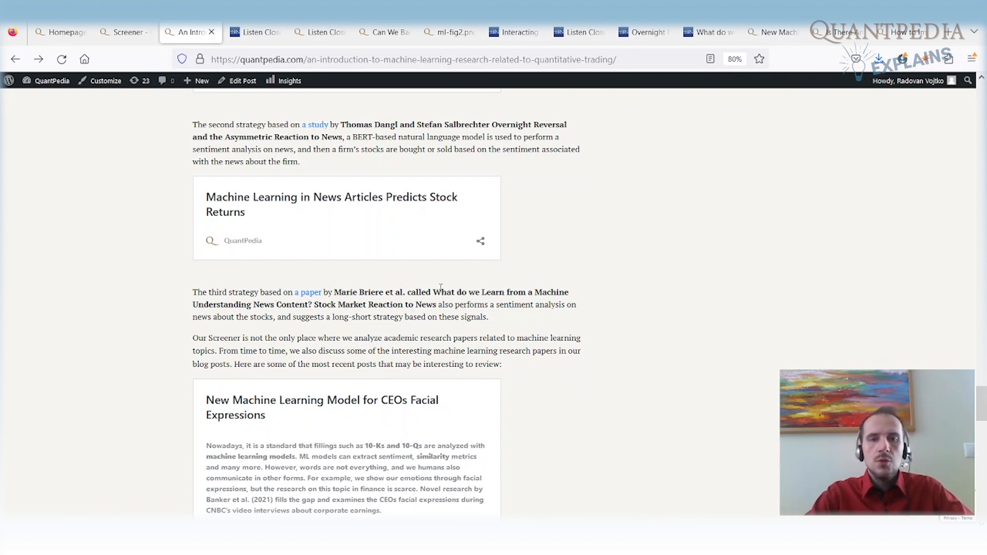
double_click(210, 304)
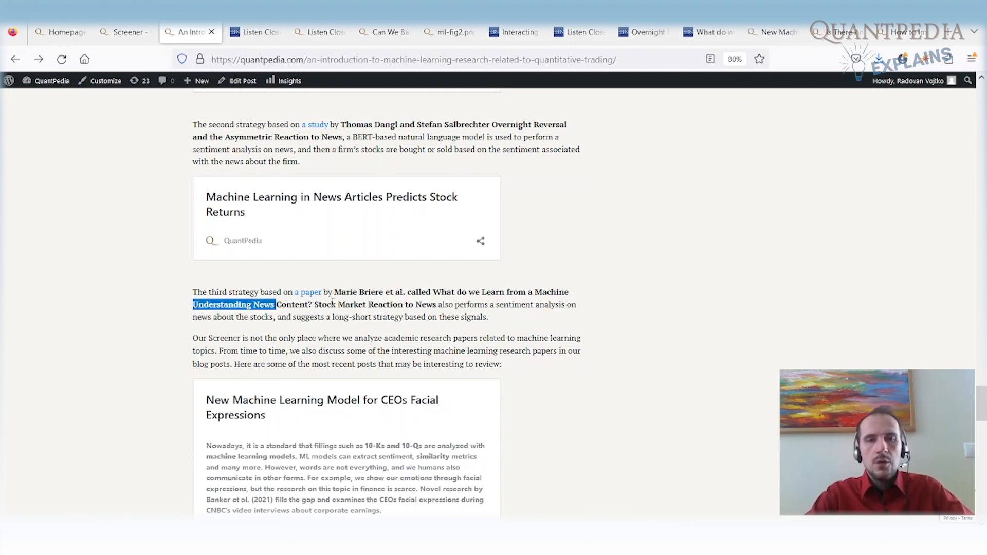
mouse_move(333, 198)
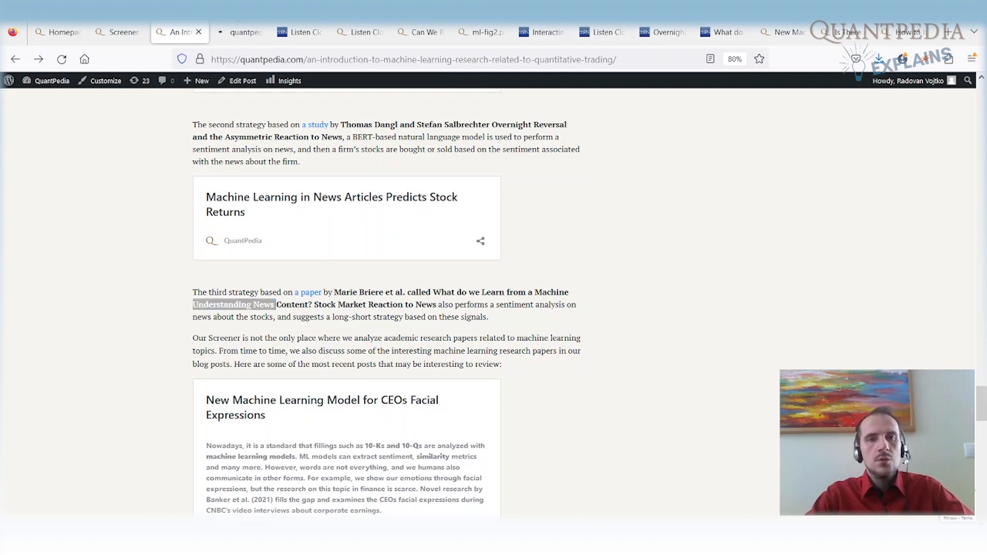
left_click(331, 204)
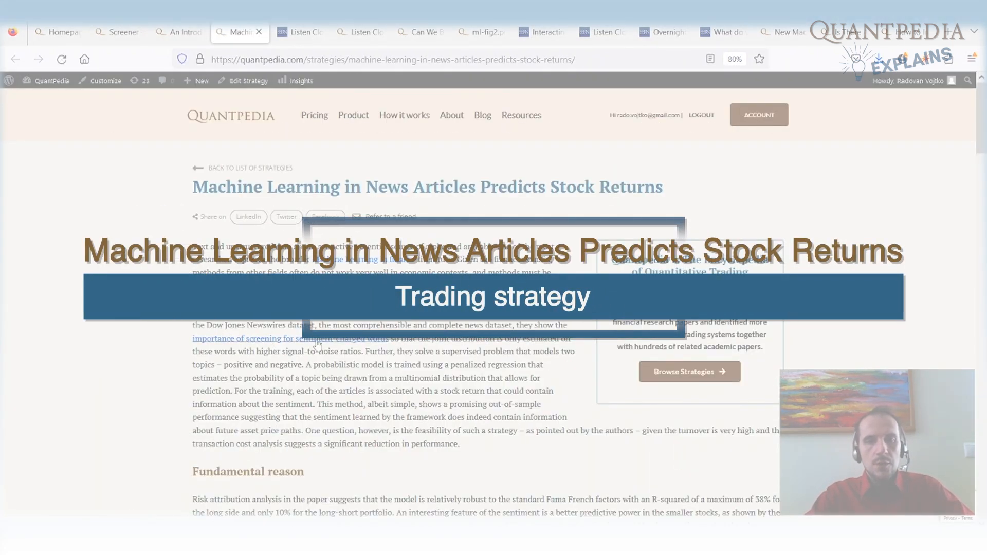
- Scroll the Machine Learning in News Articles strategy page down to its details table with the 1.24 Sharpe ratio
scroll("down", 3)
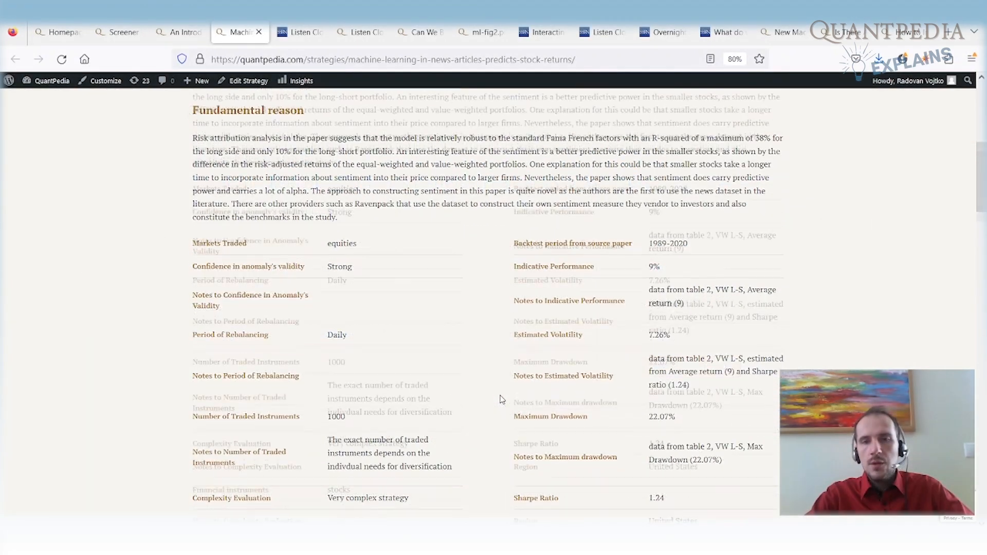
scroll("down", 3)
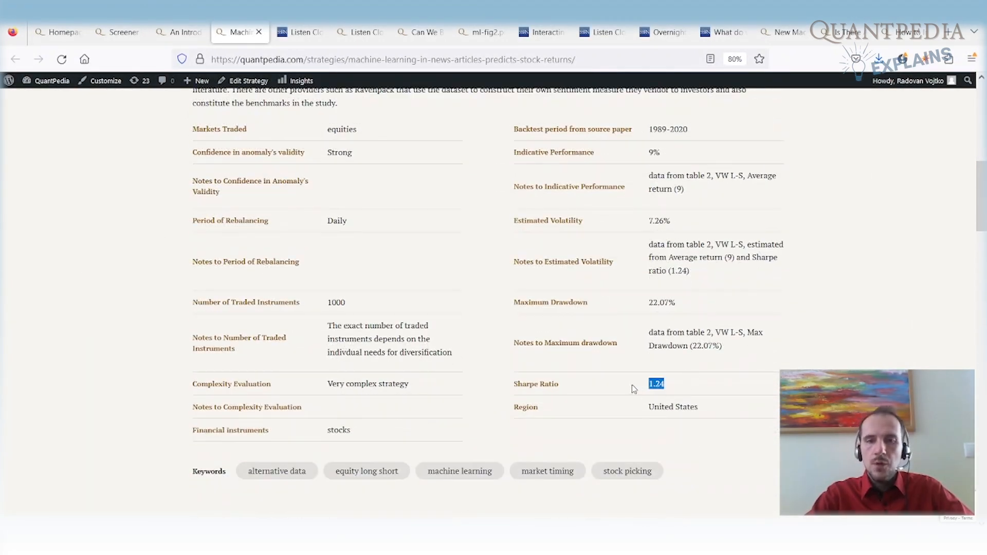
mouse_move(489, 297)
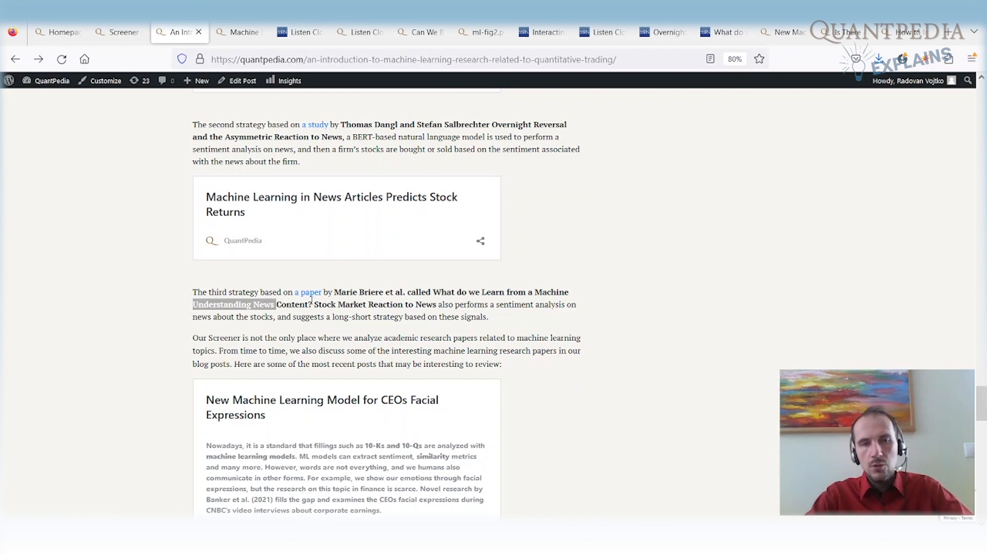
- From the article's recent blog posts, open the New Machine Learning Model for CEOs Facial Expressions post
scroll("down", 3)
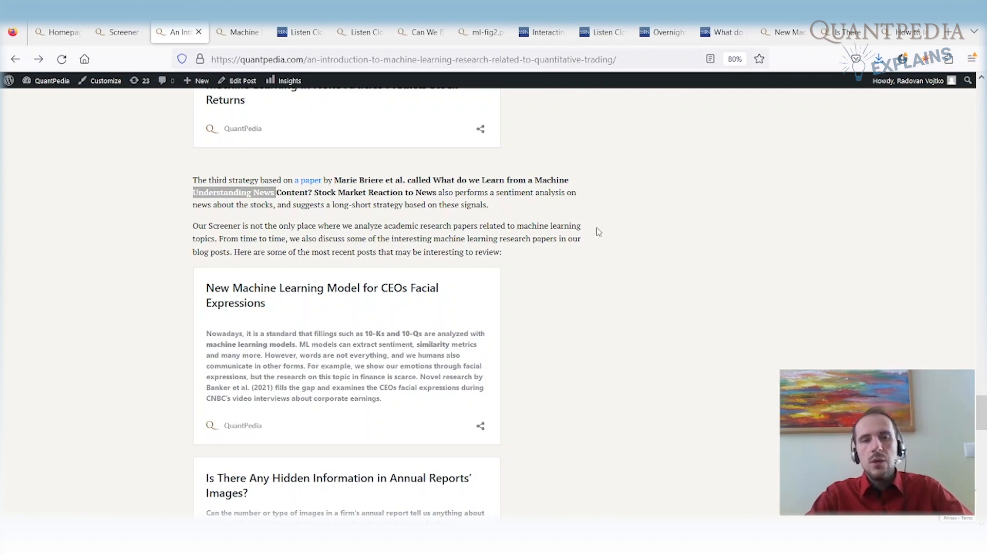
left_click(322, 295)
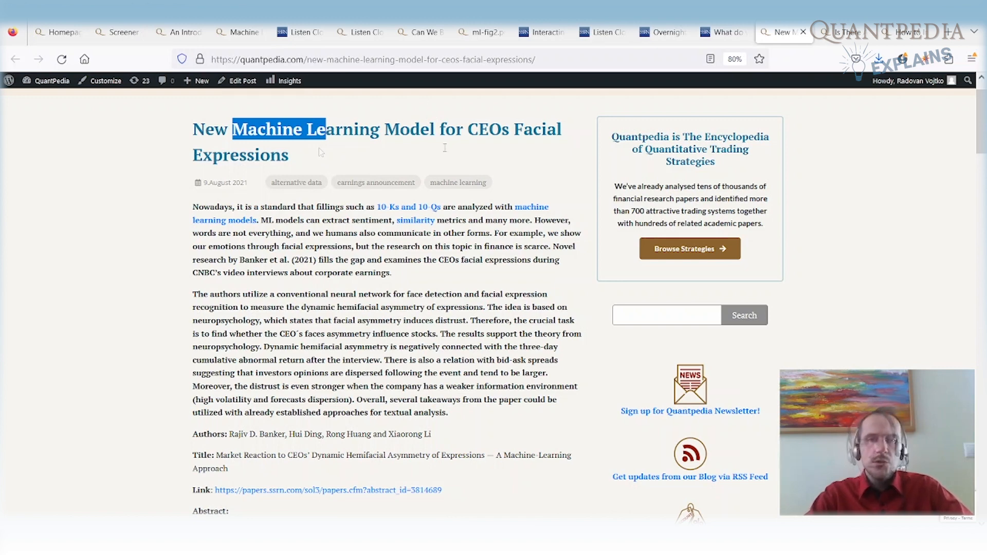
- Highlight 'facial expressions' in the CEOs post and move on toward the annual reports' images post
double_click(495, 259)
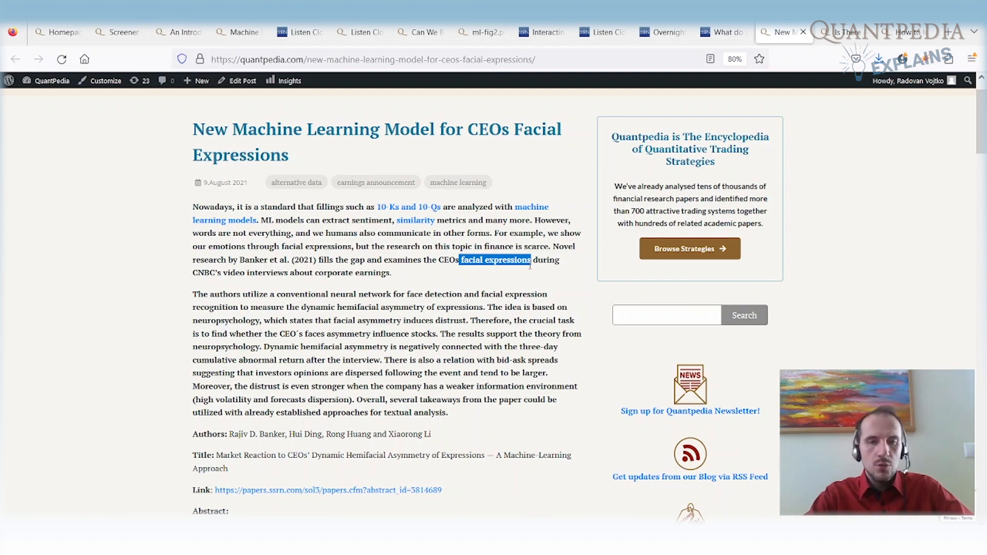
scroll("down", 3)
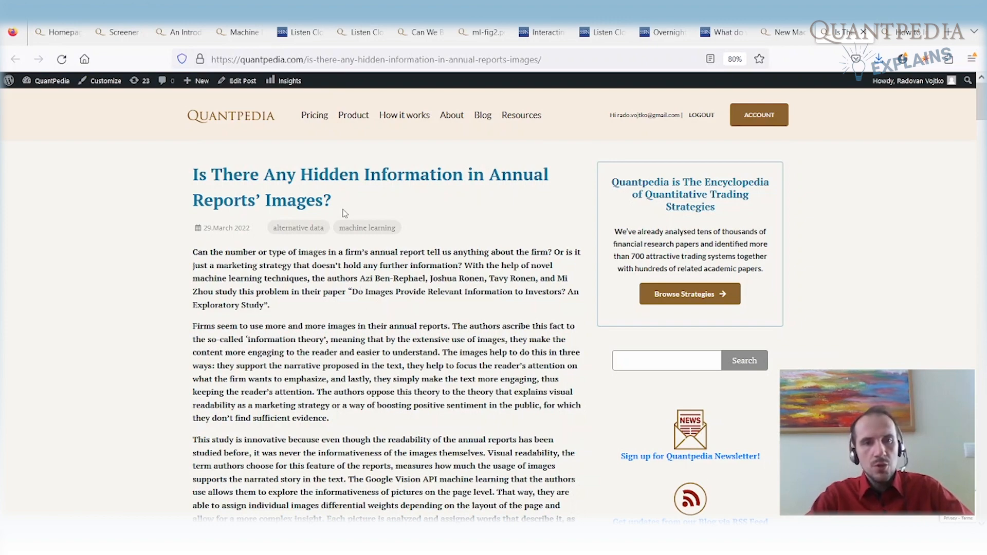
- Scroll through the annual reports' images post before moving to the Post-Earnings Announcement Drift post
scroll("down", 3)
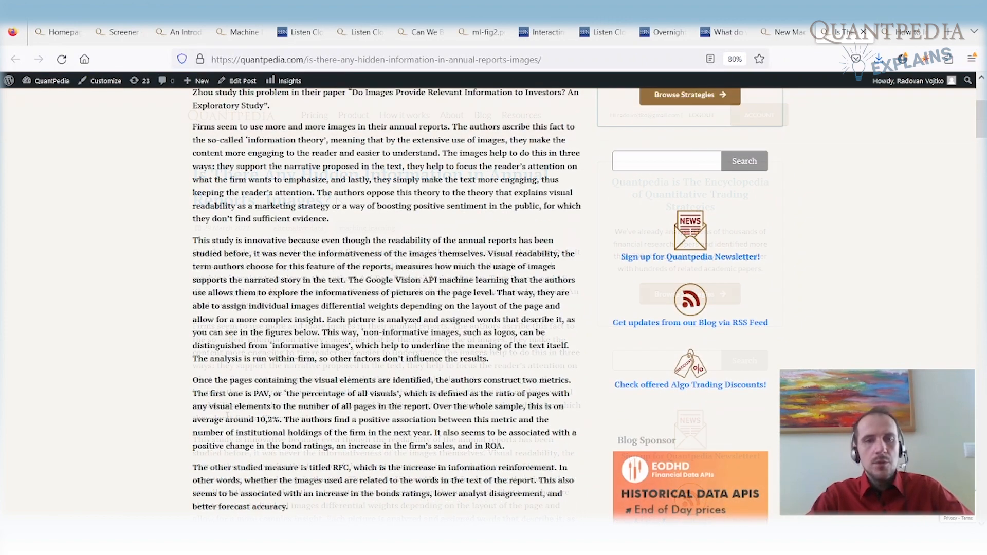
scroll("down", 3)
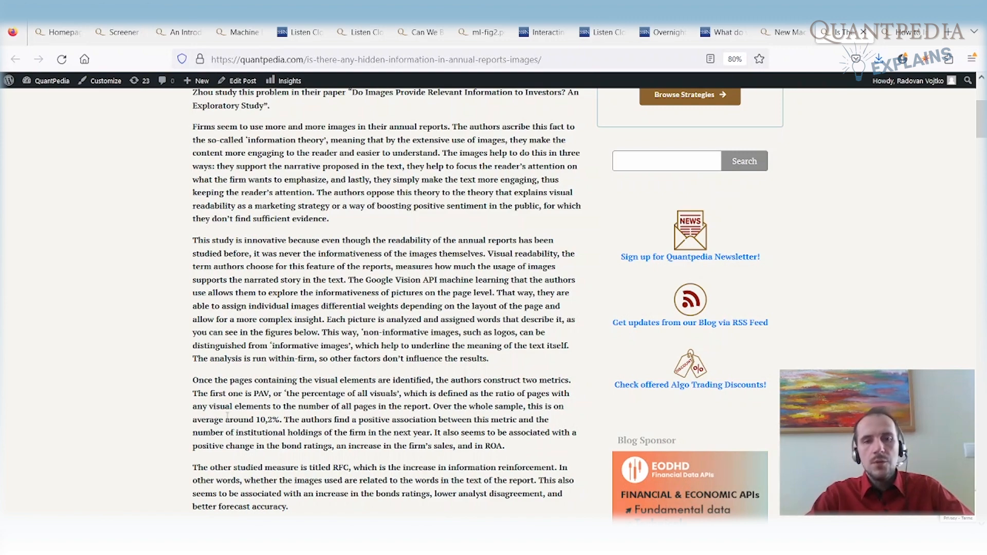
scroll("down", 3)
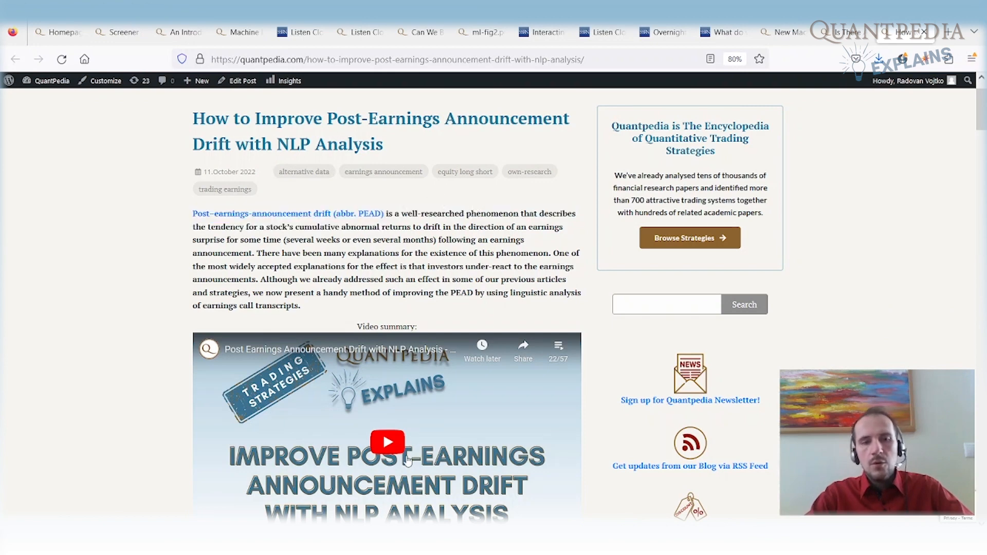
mouse_move(508, 391)
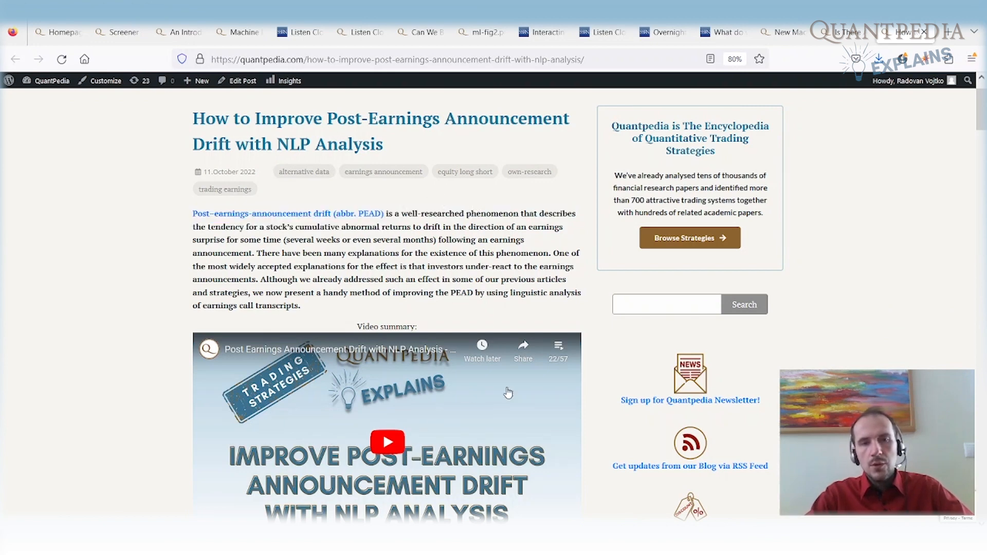
mouse_move(196, 319)
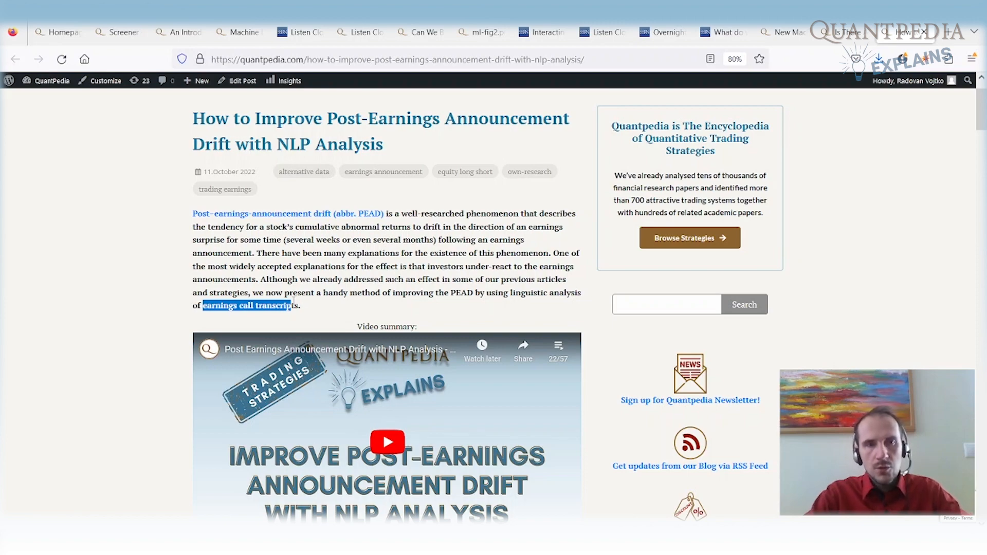
- Scroll the PEAD post, then switch back to the machine learning article at its Conclusion
scroll("down", 3)
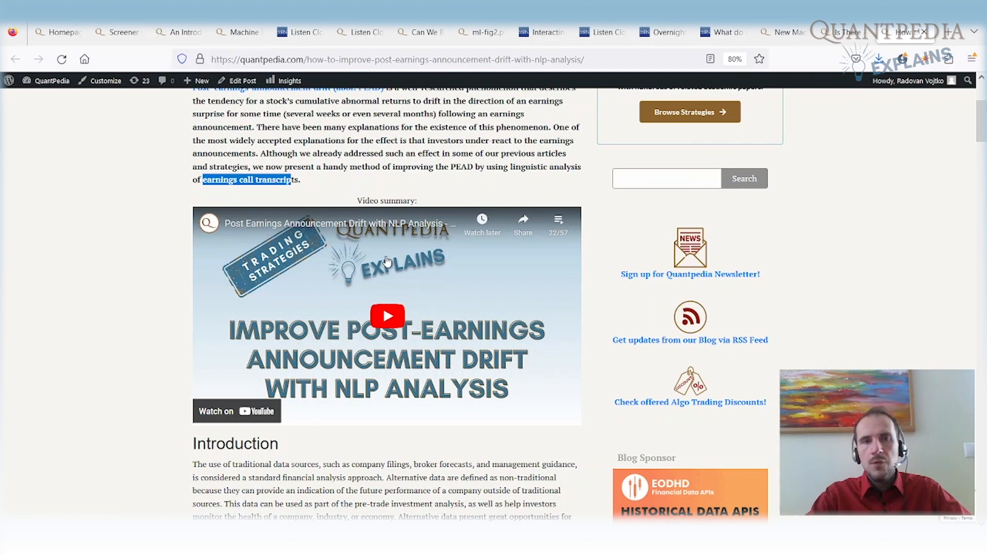
mouse_move(179, 32)
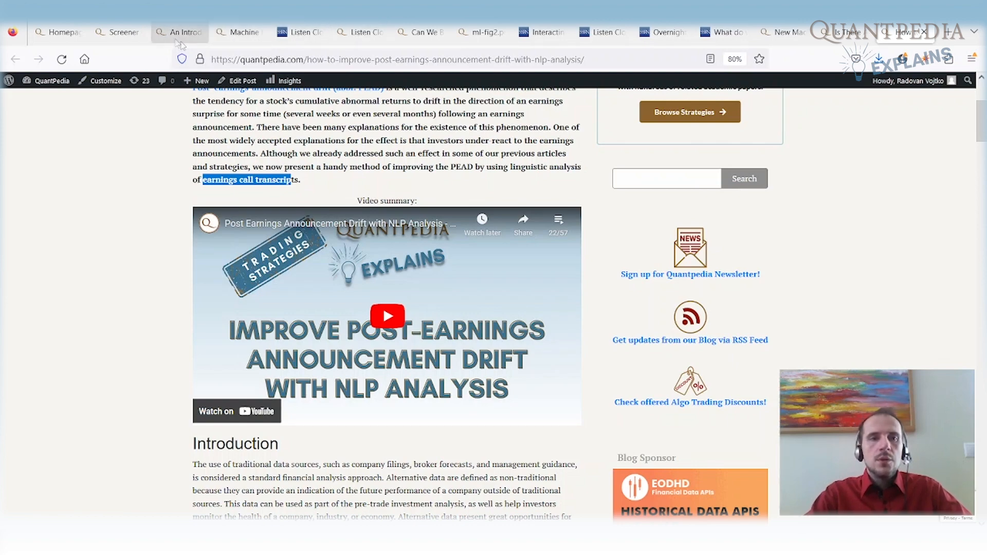
left_click(178, 32)
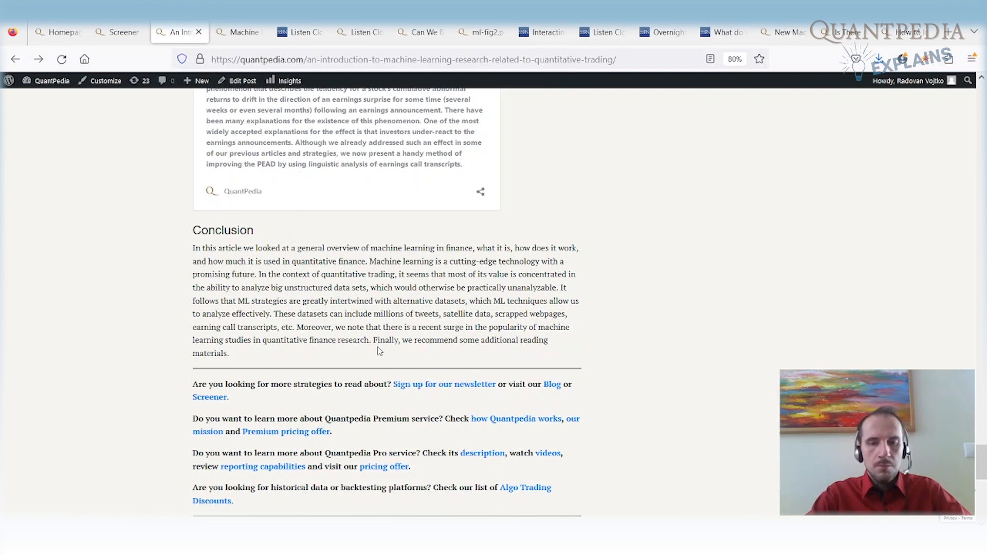
mouse_move(443, 276)
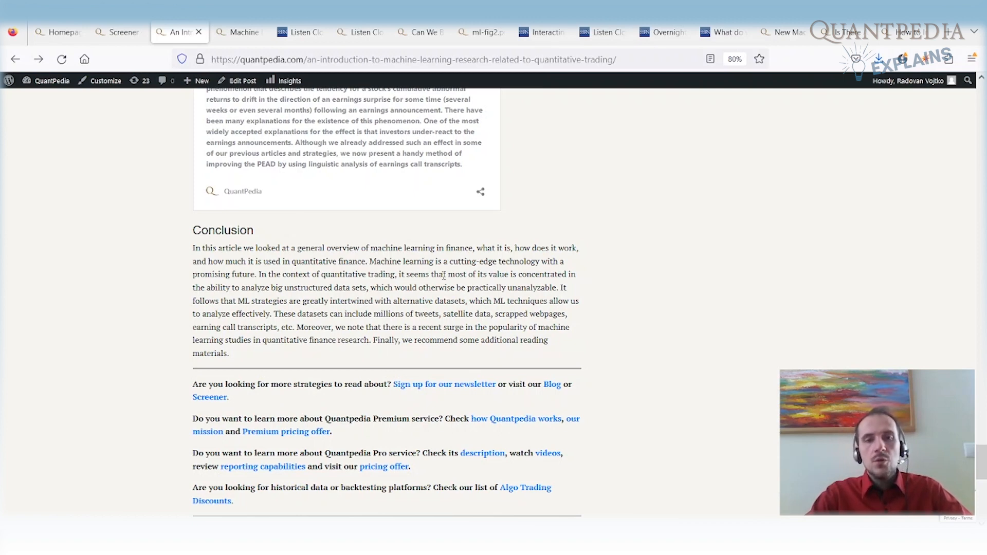
- In the Conclusion, highlight 'which would otherwise be practically unanalyzable' and the earning call transcripts mention
left_click_drag(445, 274, 513, 273)
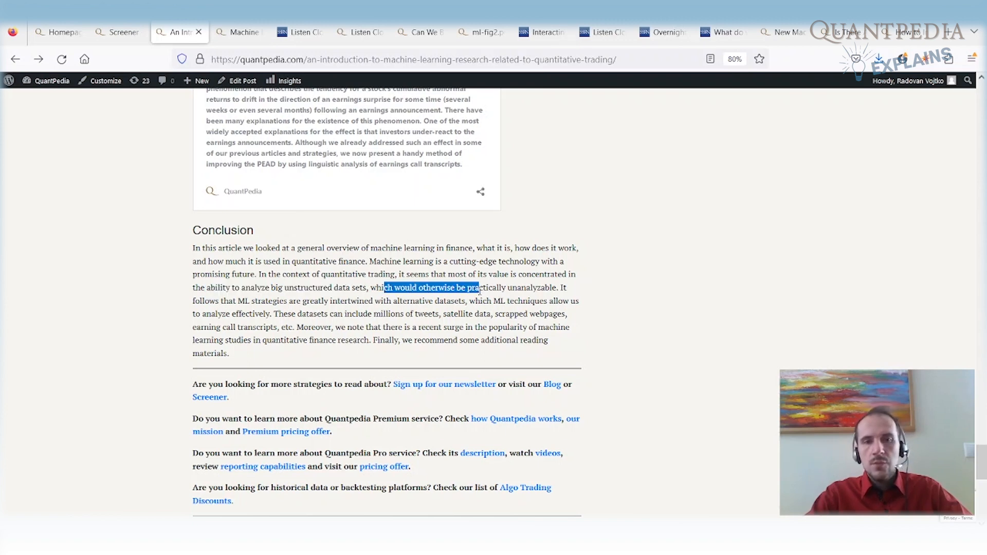
left_click_drag(478, 288, 507, 288)
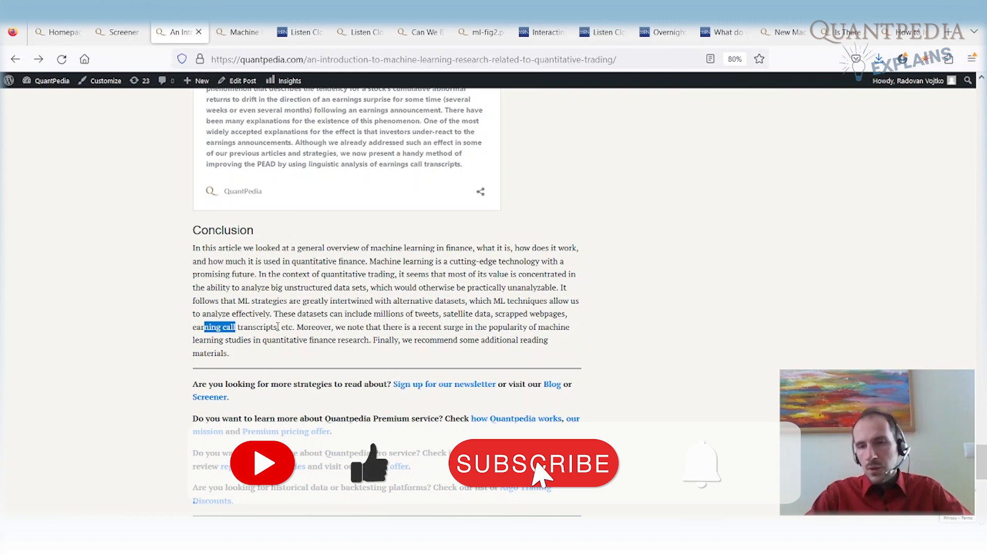
left_click(533, 464)
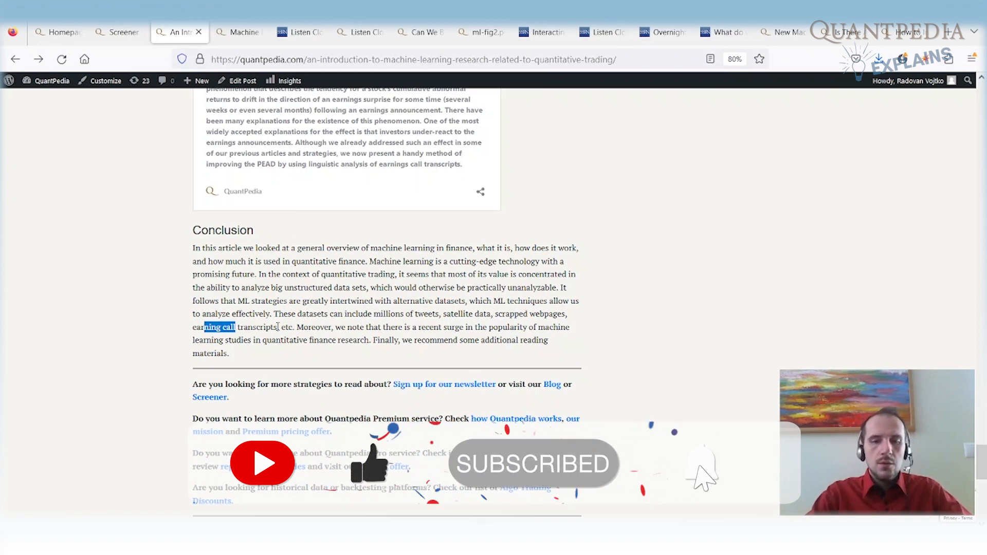